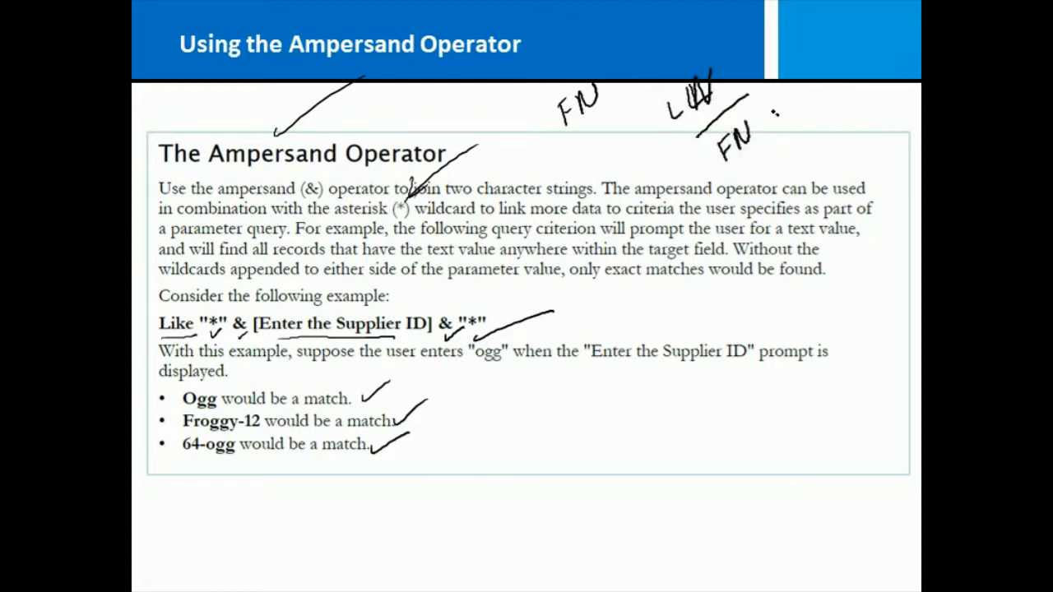
Pen-annotate 'FN & LN' above the Ampersand Operator example text
left_click_drag(765, 107, 823, 107)
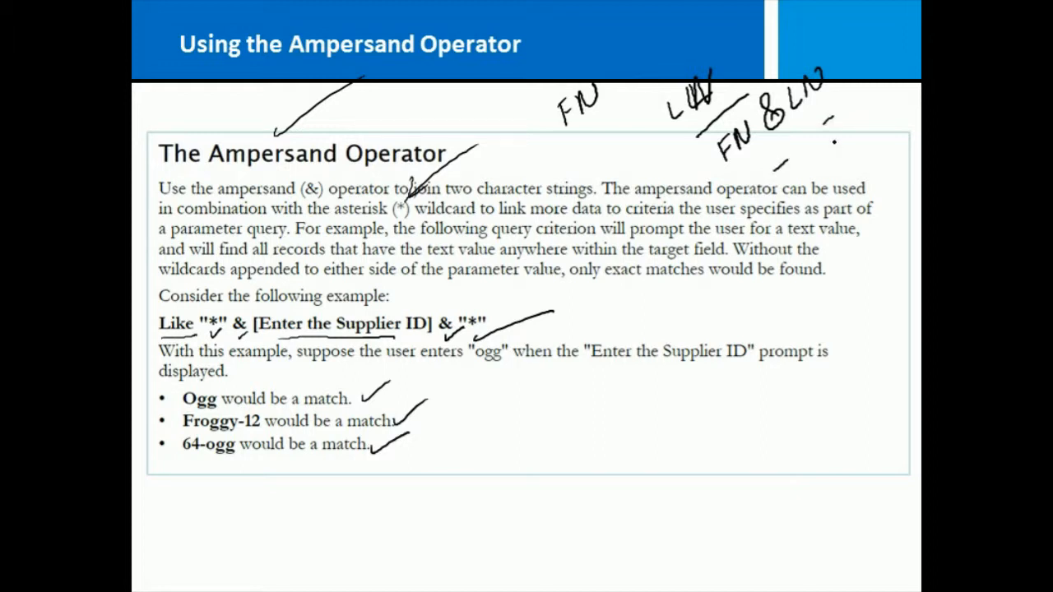
left_click_drag(164, 321, 551, 321)
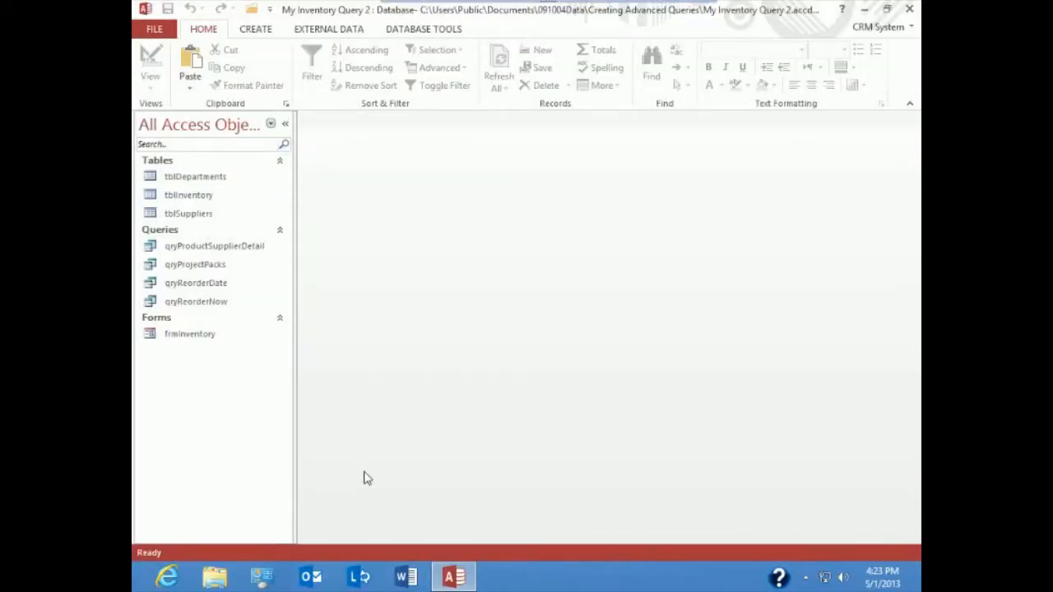
mouse_move(369, 537)
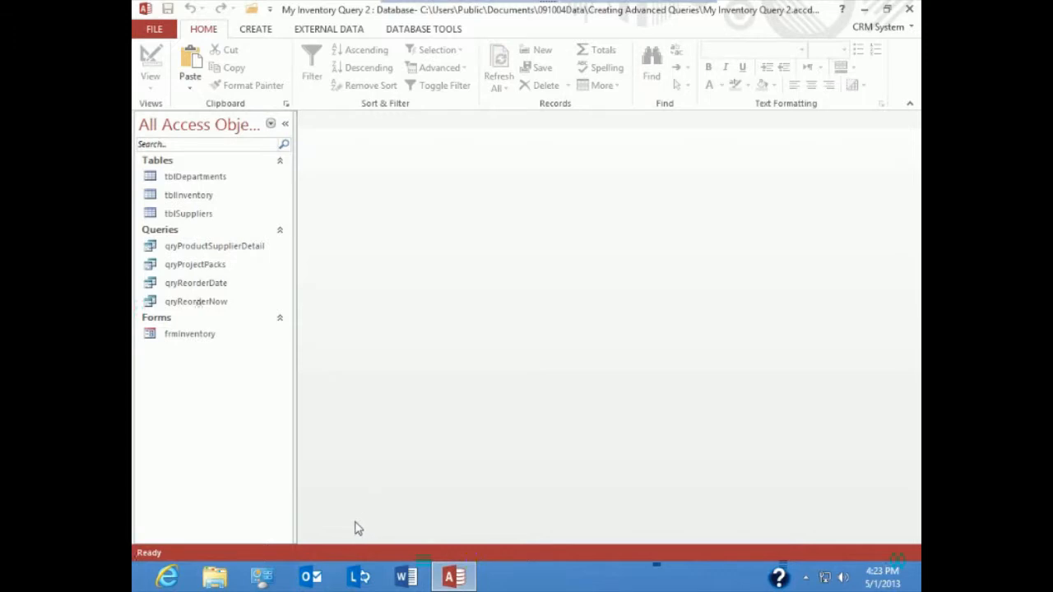
mouse_move(197, 517)
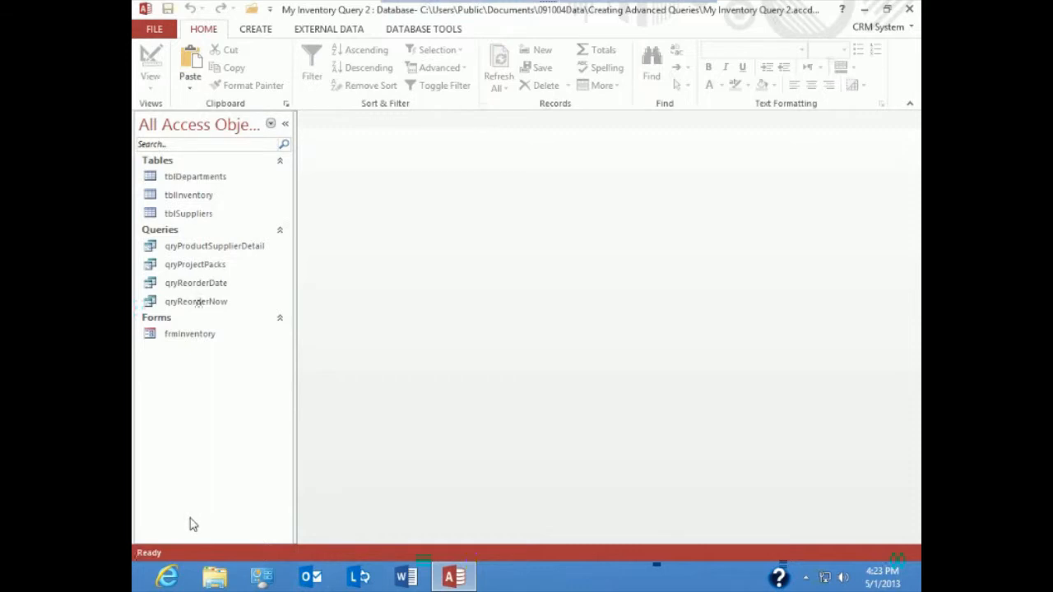
mouse_move(175, 454)
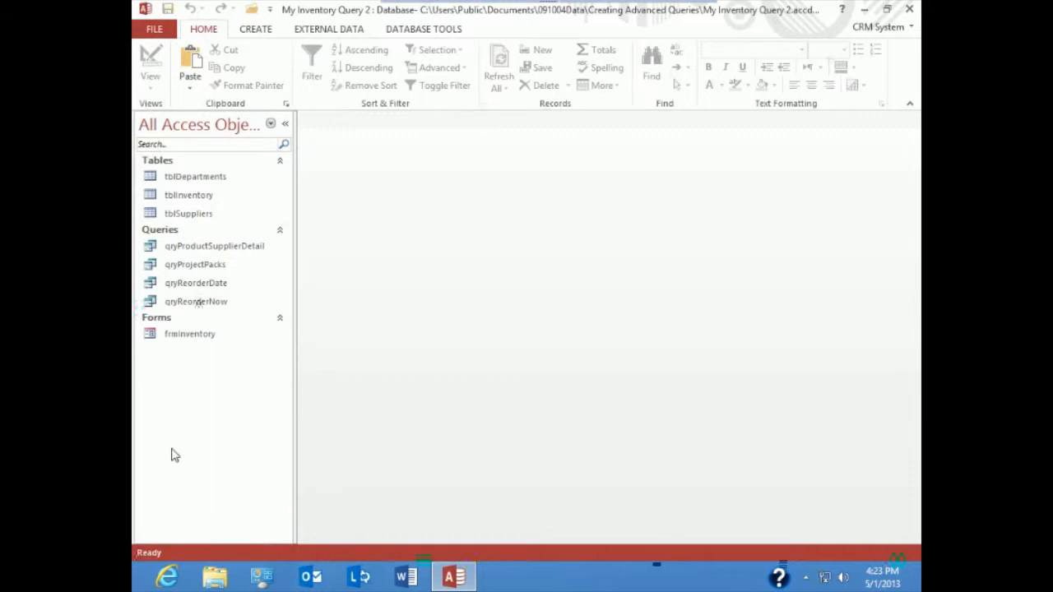
Create a new query in design view with tblInventory as its table
left_click(255, 30)
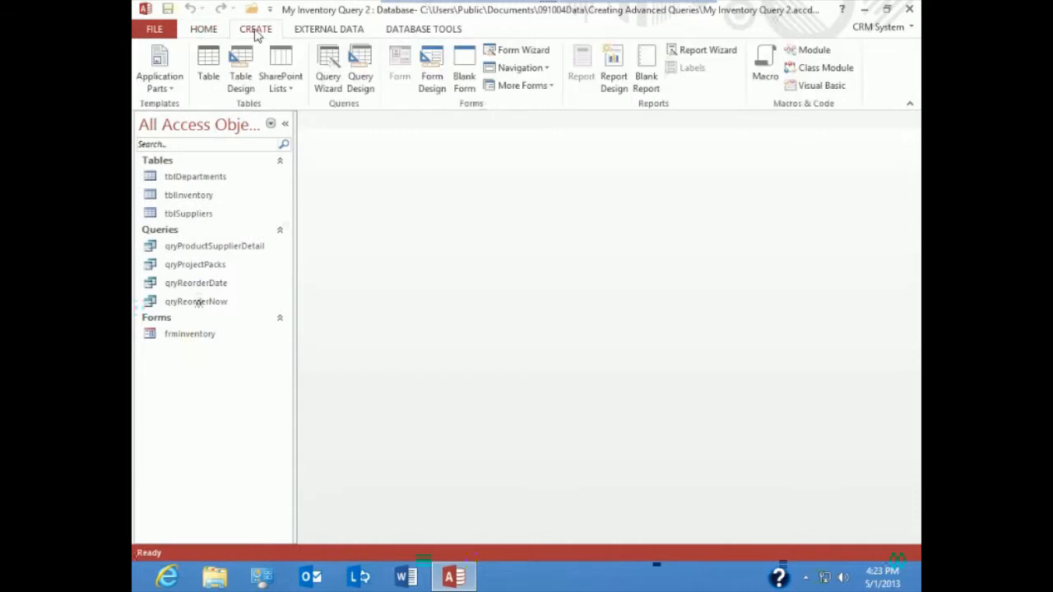
left_click(359, 69)
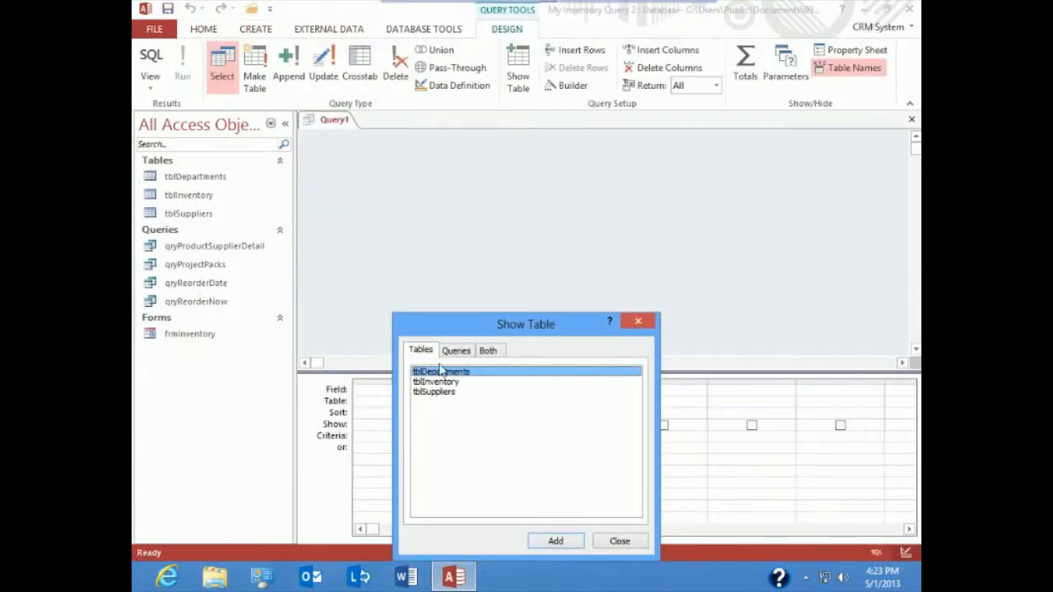
double_click(434, 382)
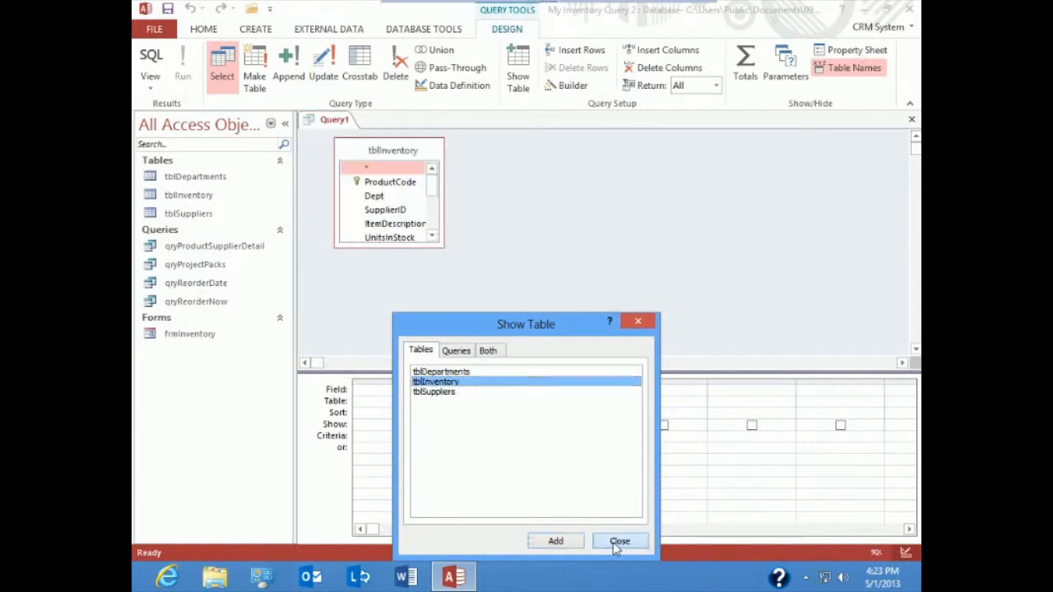
left_click(619, 539)
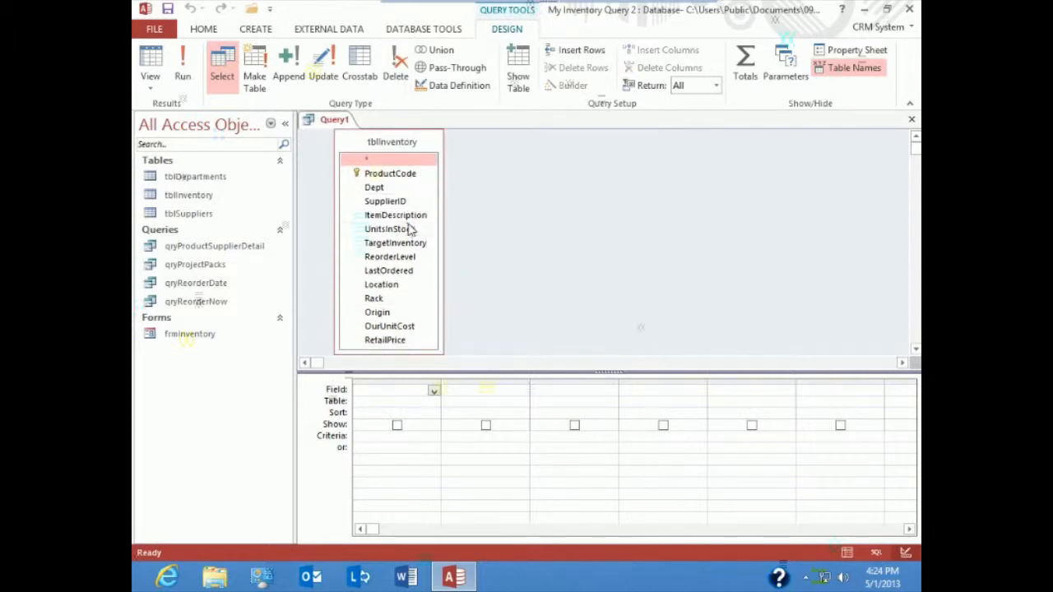
mouse_move(409, 180)
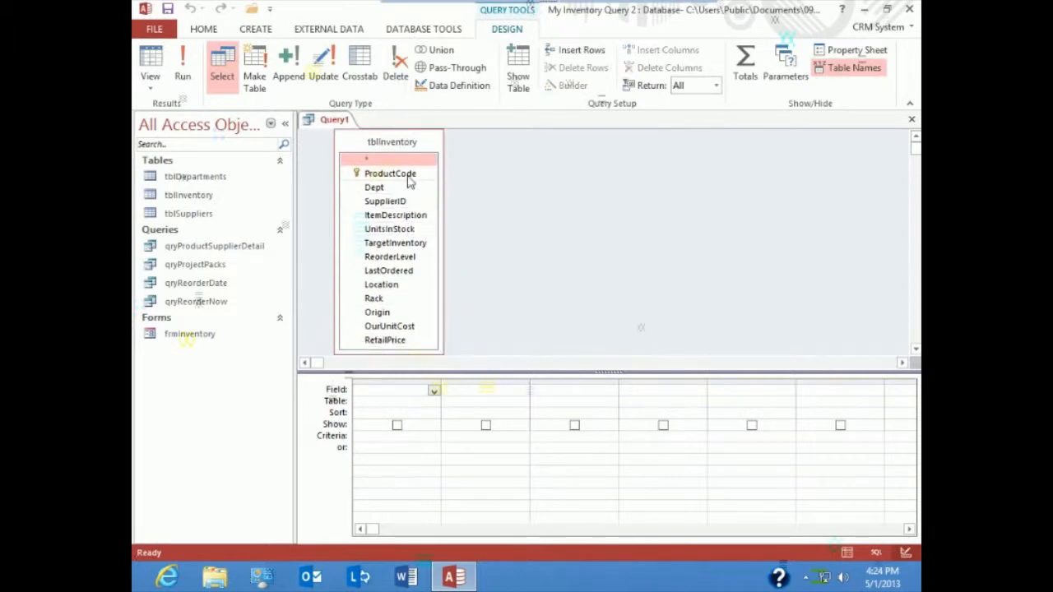
Add ProductCode, Dept, SupplierID, ItemDescription, UnitsInStock, Location and Rack to the query grid
double_click(390, 173)
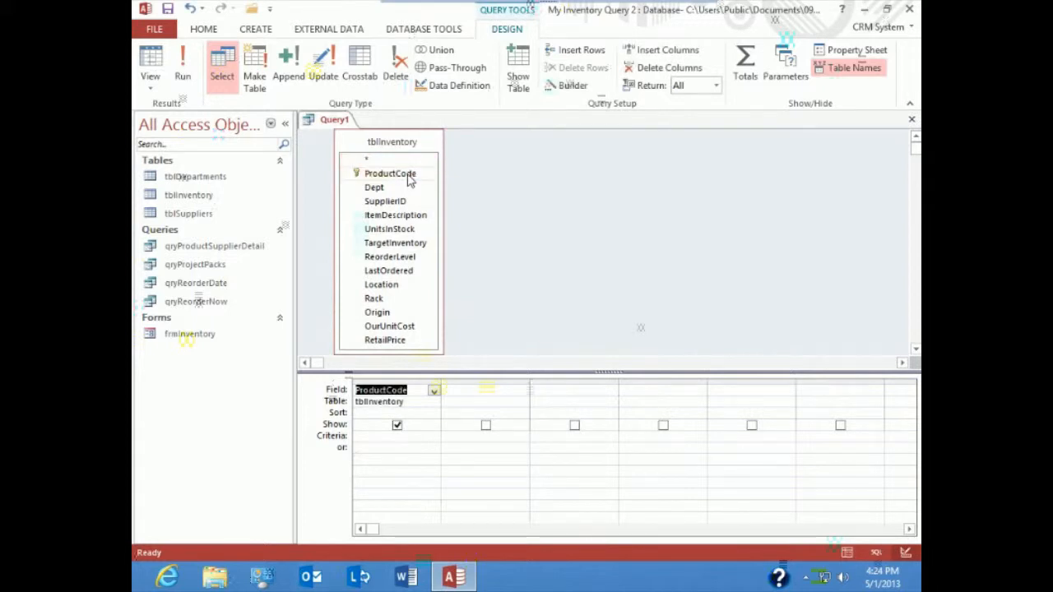
double_click(373, 187)
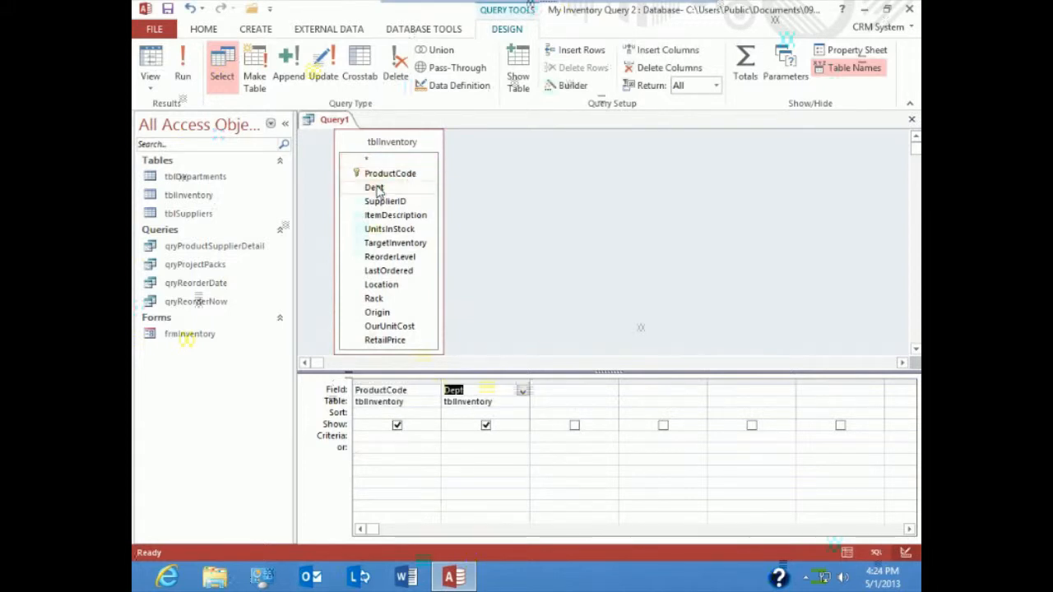
double_click(385, 201)
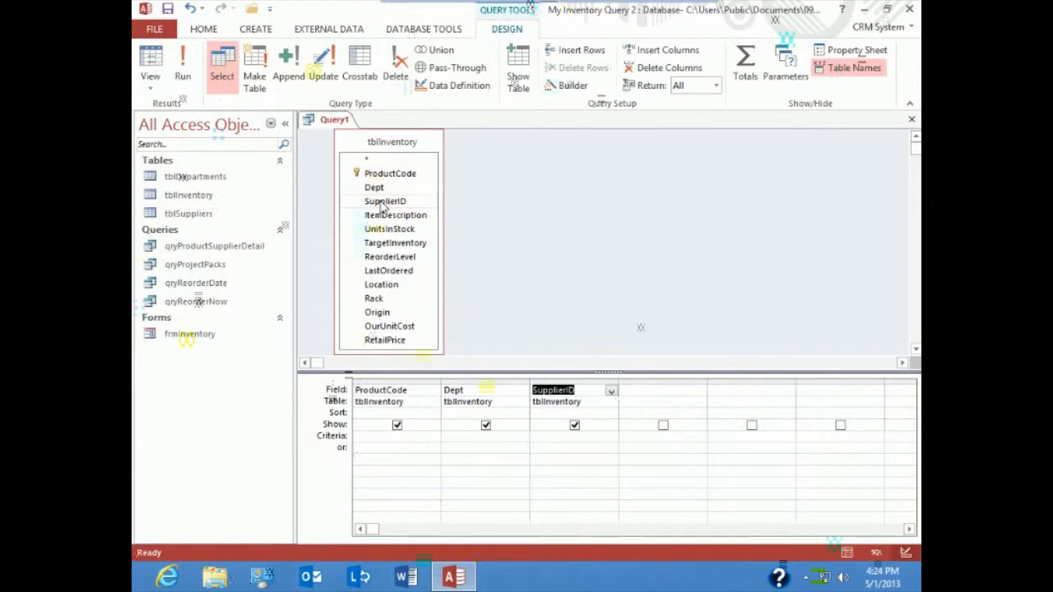
double_click(395, 214)
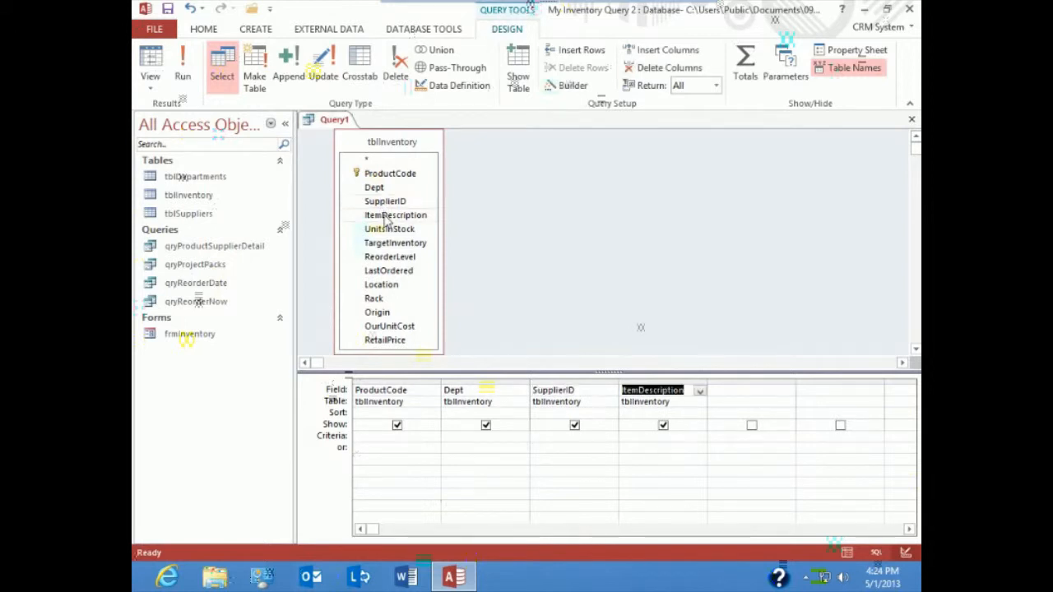
mouse_move(392, 263)
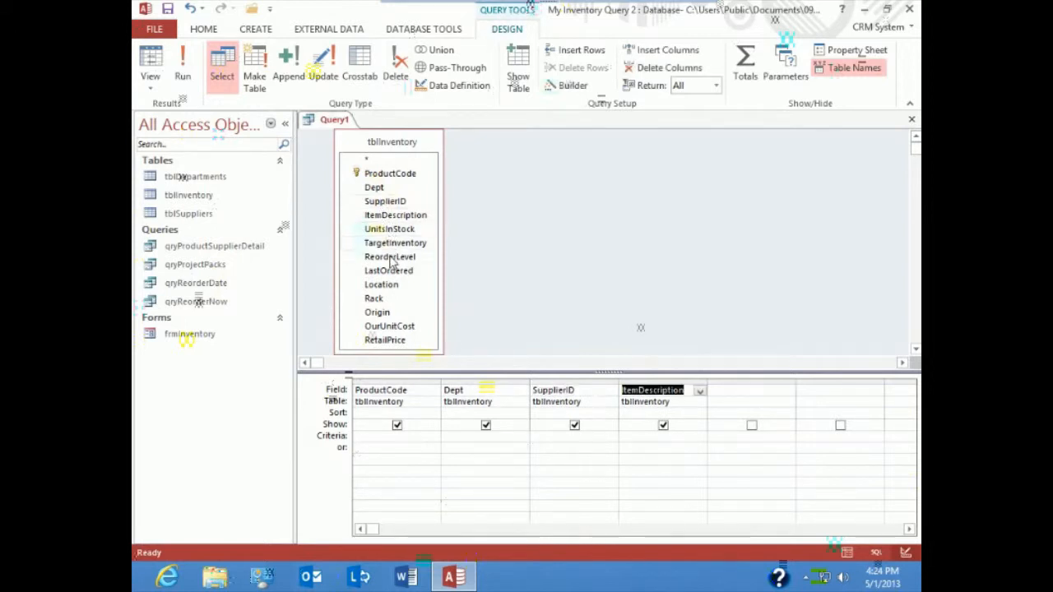
double_click(388, 229)
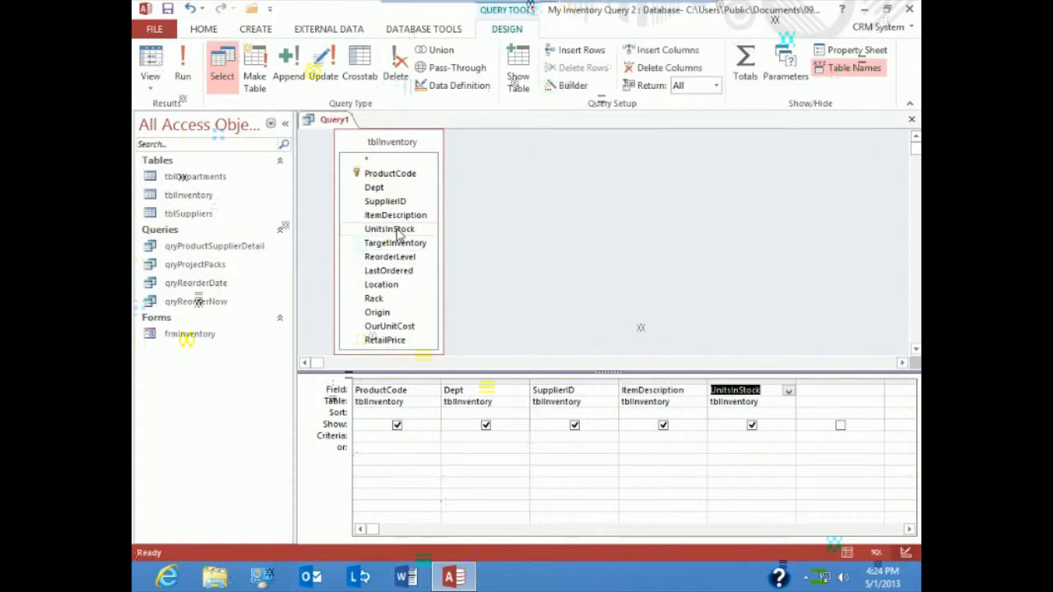
double_click(382, 283)
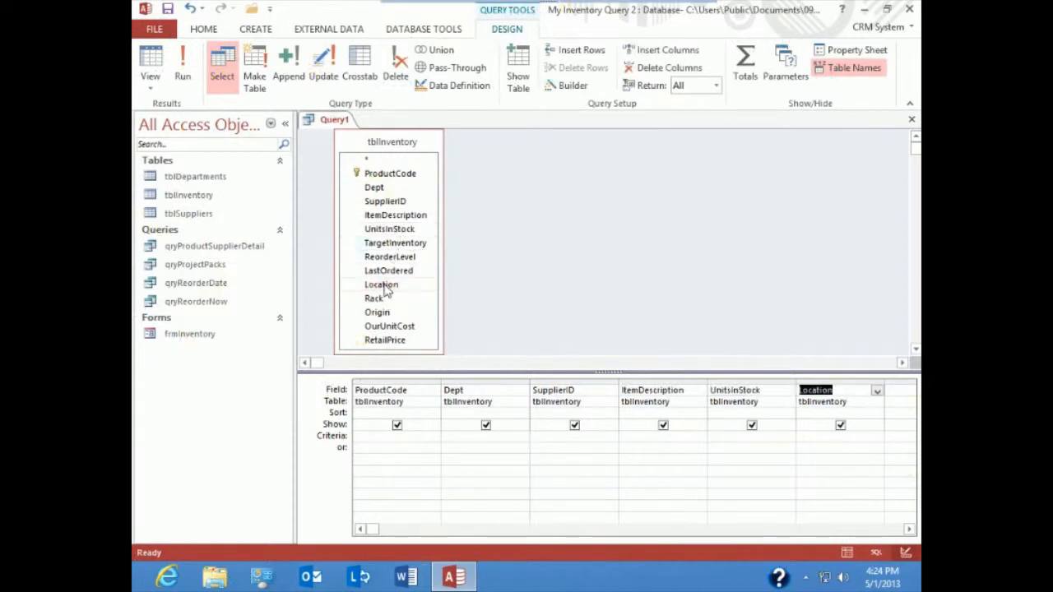
left_click(375, 298)
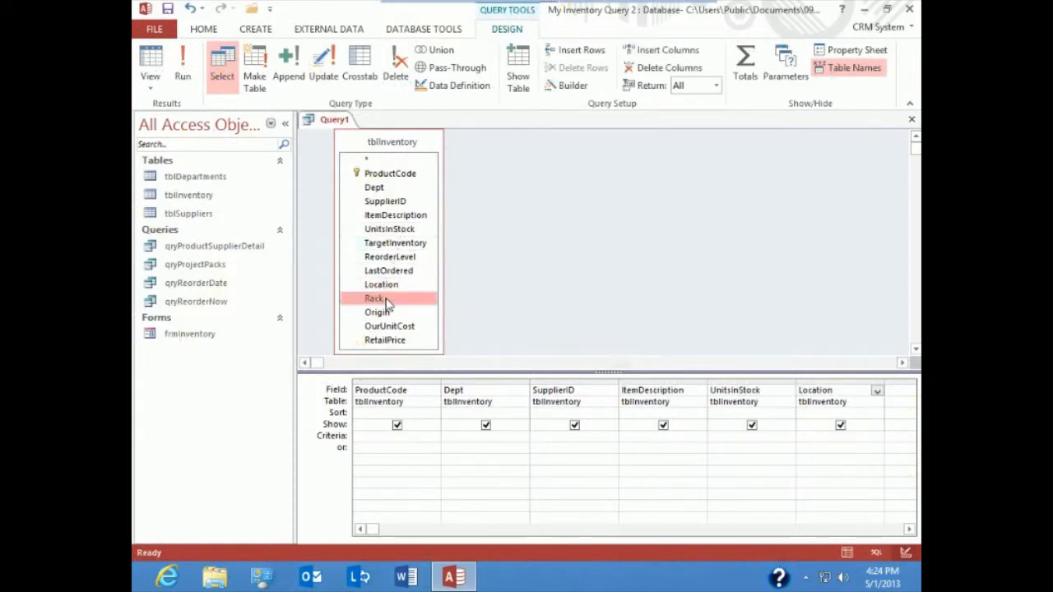
double_click(376, 298)
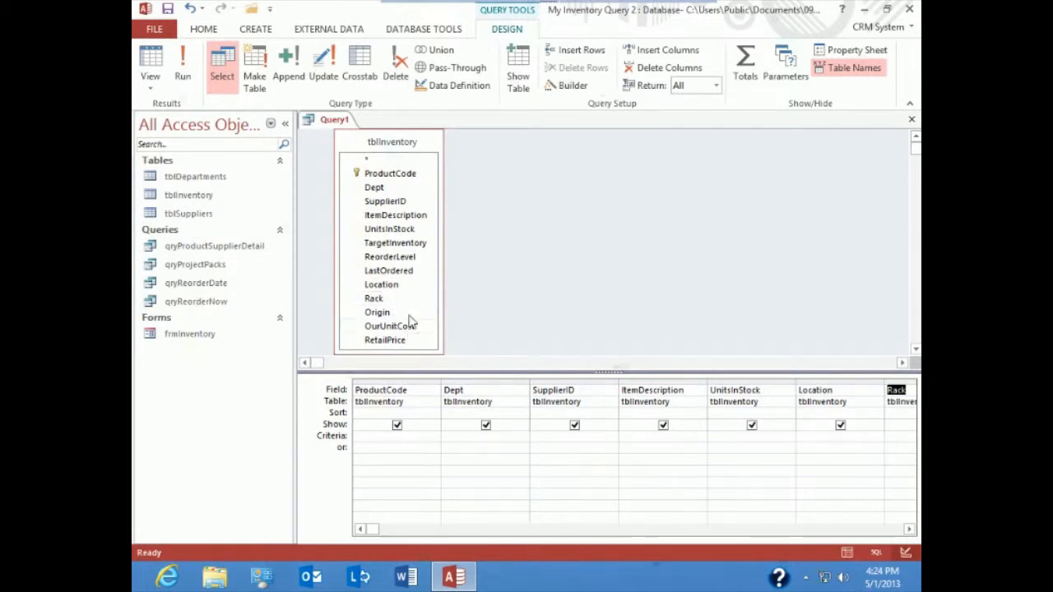
mouse_move(530, 326)
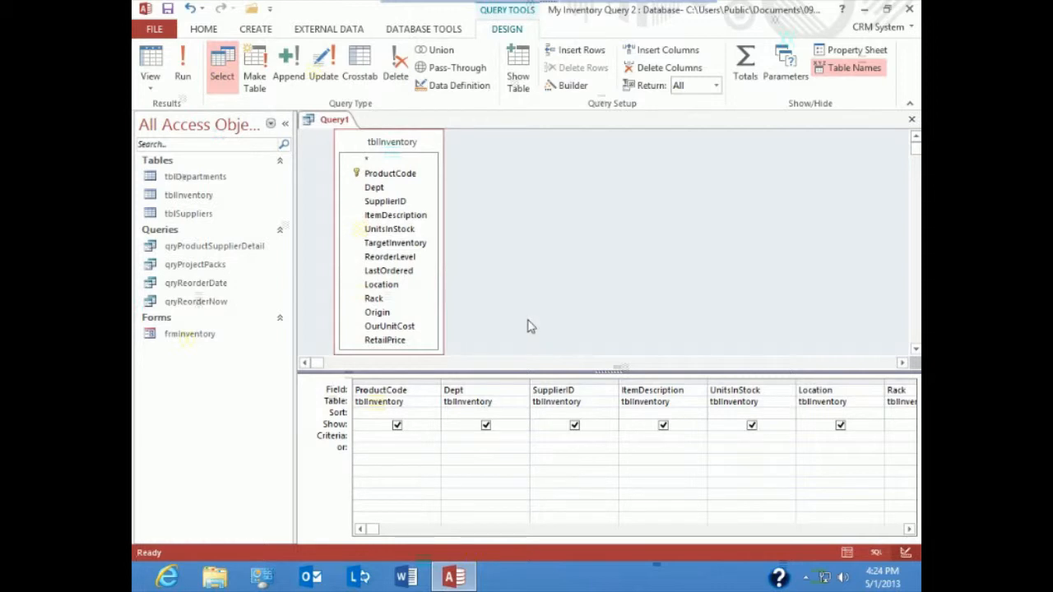
mouse_move(543, 122)
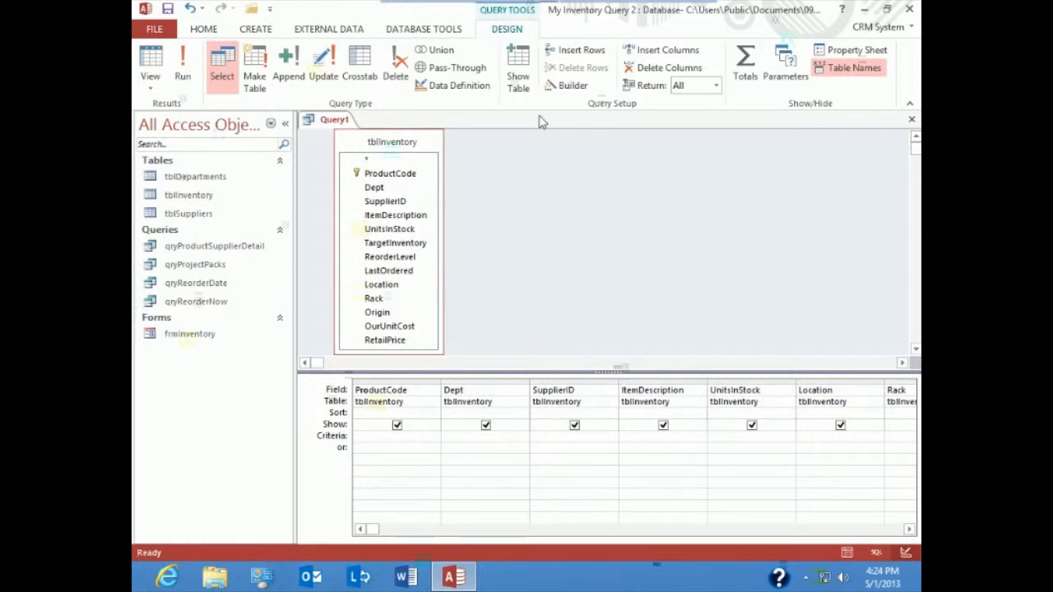
mouse_move(589, 234)
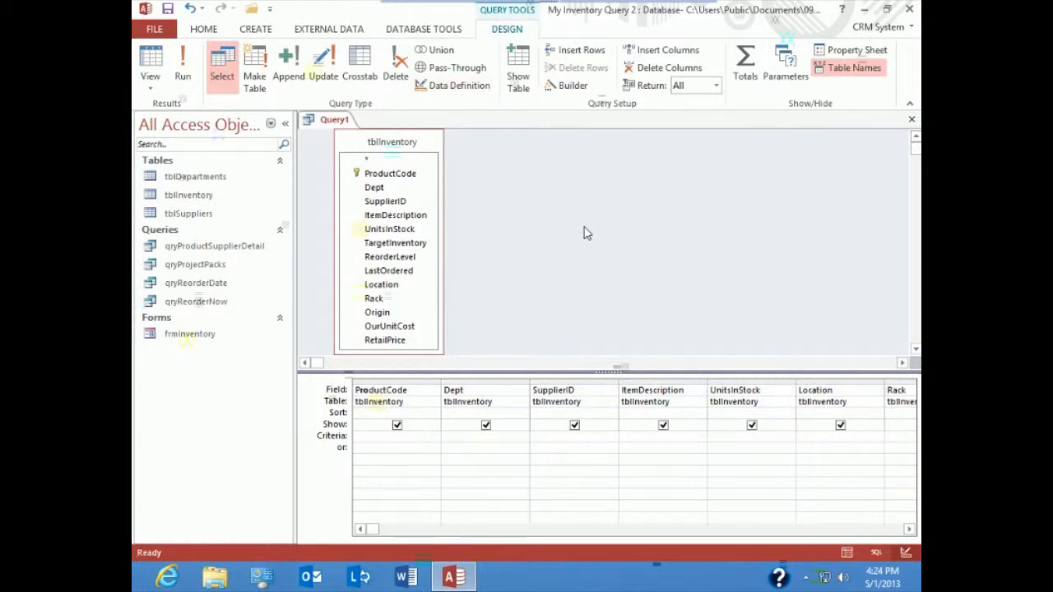
mouse_move(585, 231)
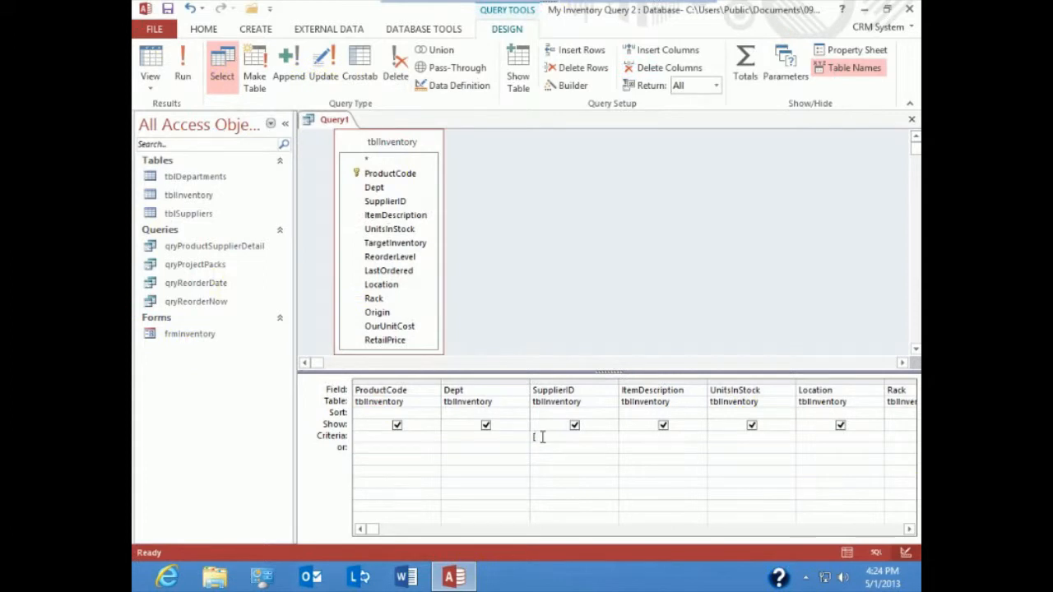
Set the SupplierID criterion to [Enter the Supplier ID] and begin saving the query
type("Enter the Supplier ID")
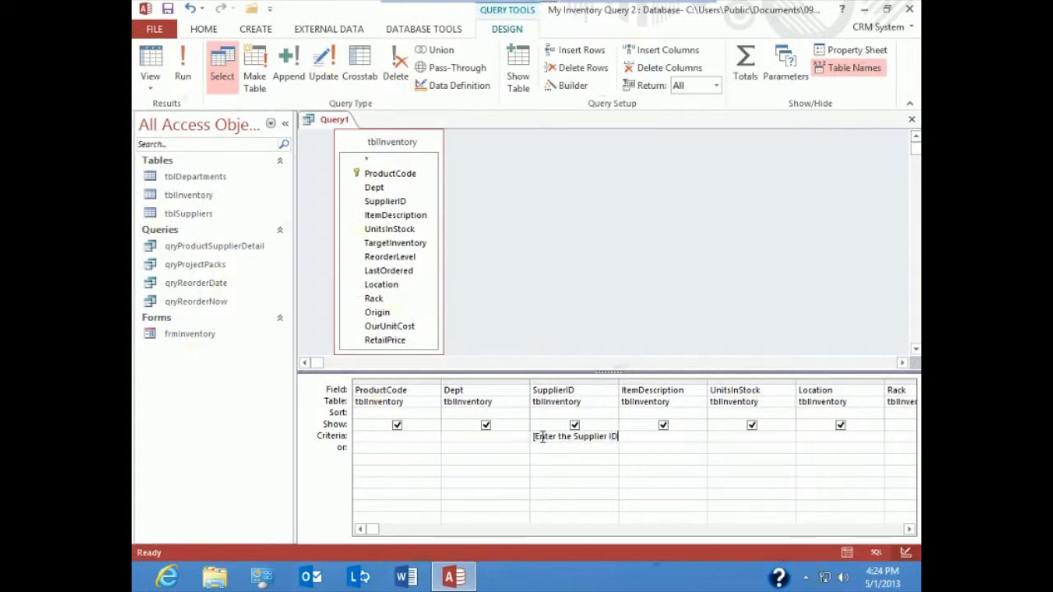
type("]")
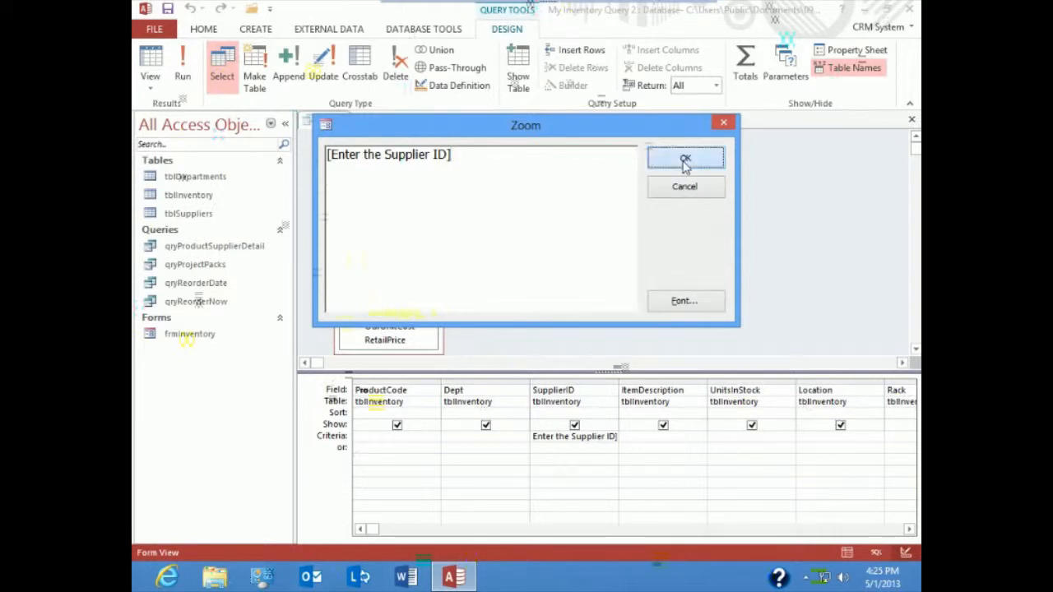
left_click(684, 158)
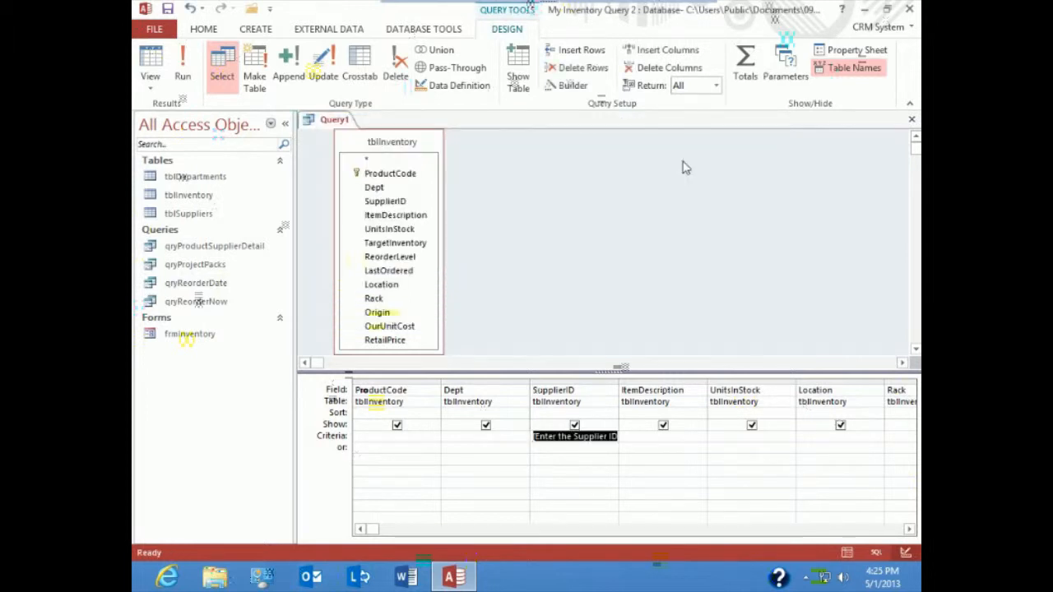
mouse_move(671, 200)
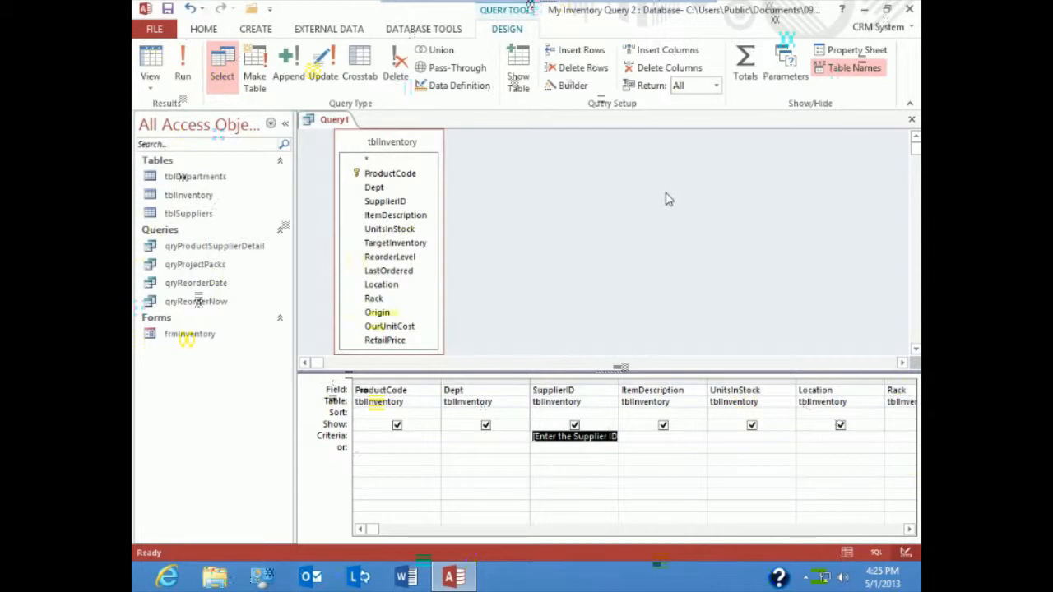
mouse_move(441, 29)
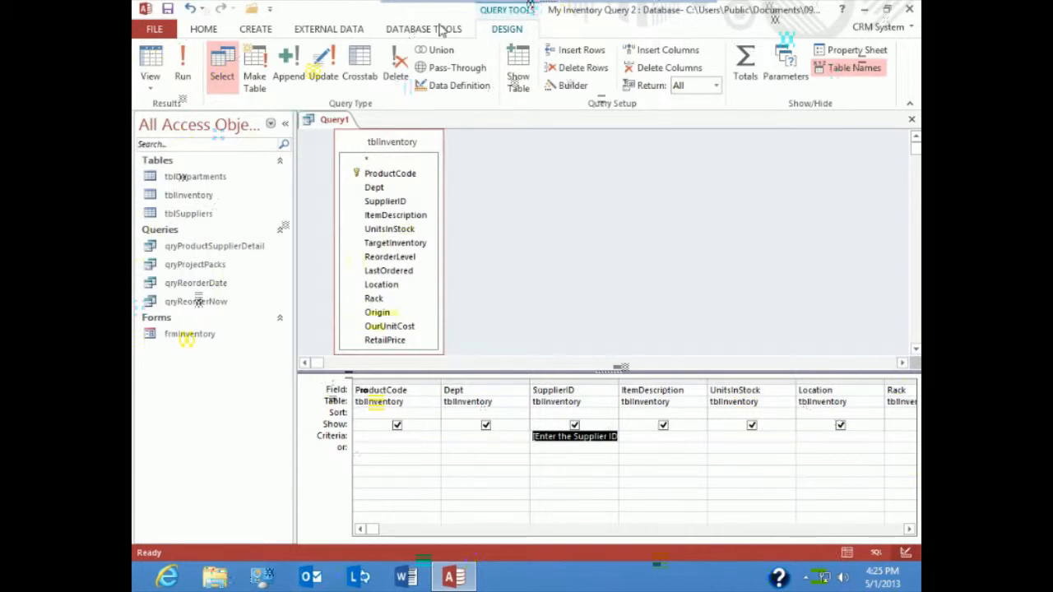
left_click(167, 10)
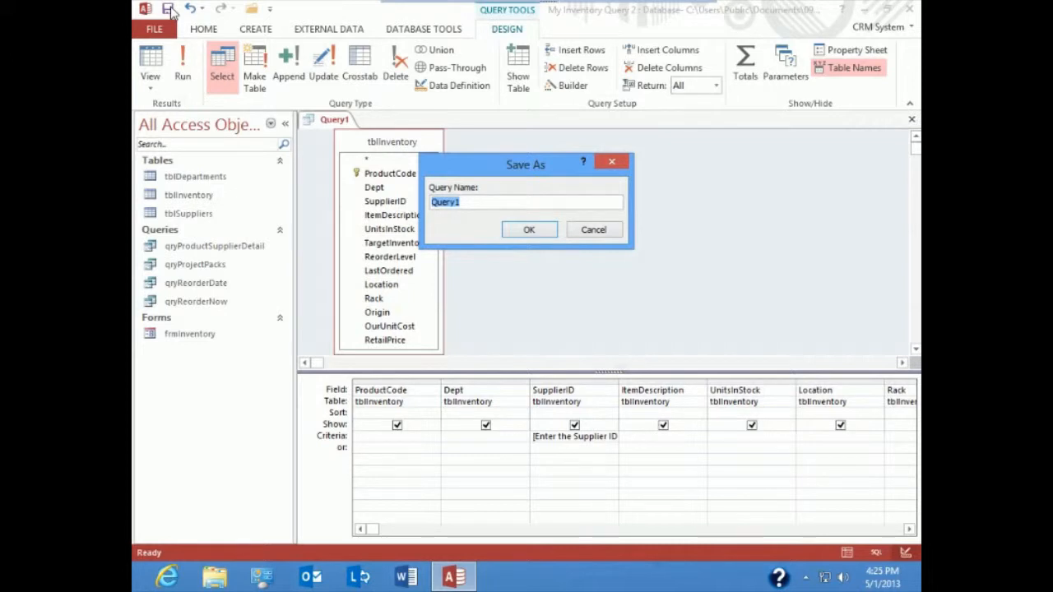
Name the query qryFindSupplier in the Save As dialog
type("qry")
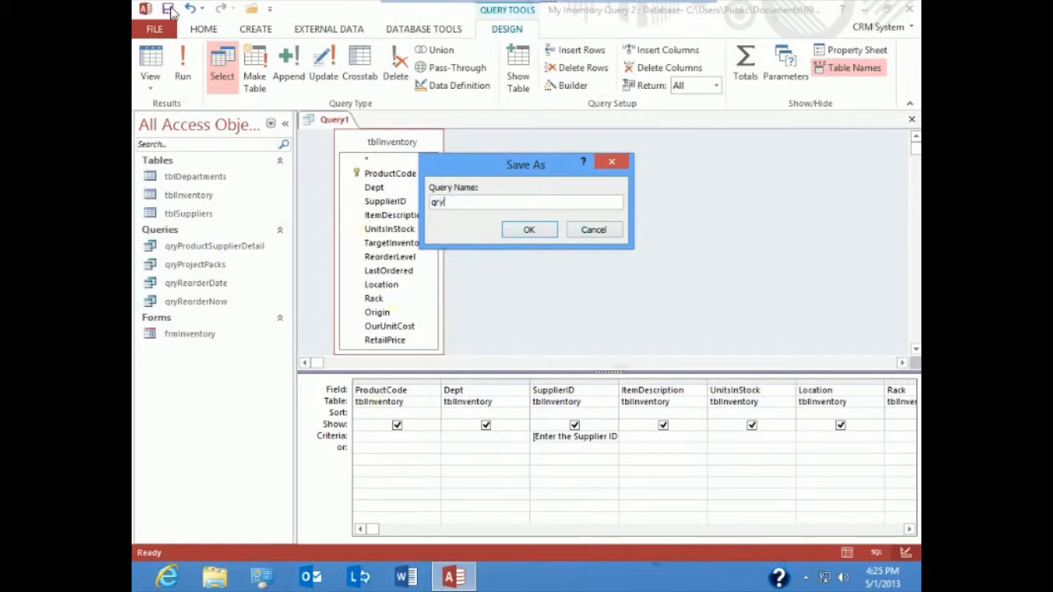
type("FindSuppli")
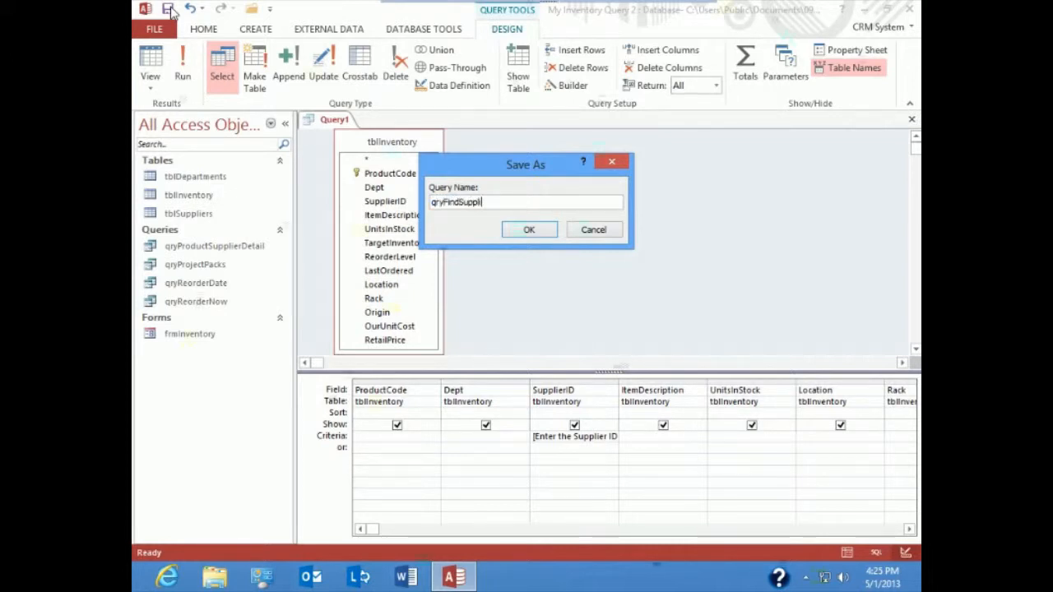
mouse_move(508, 189)
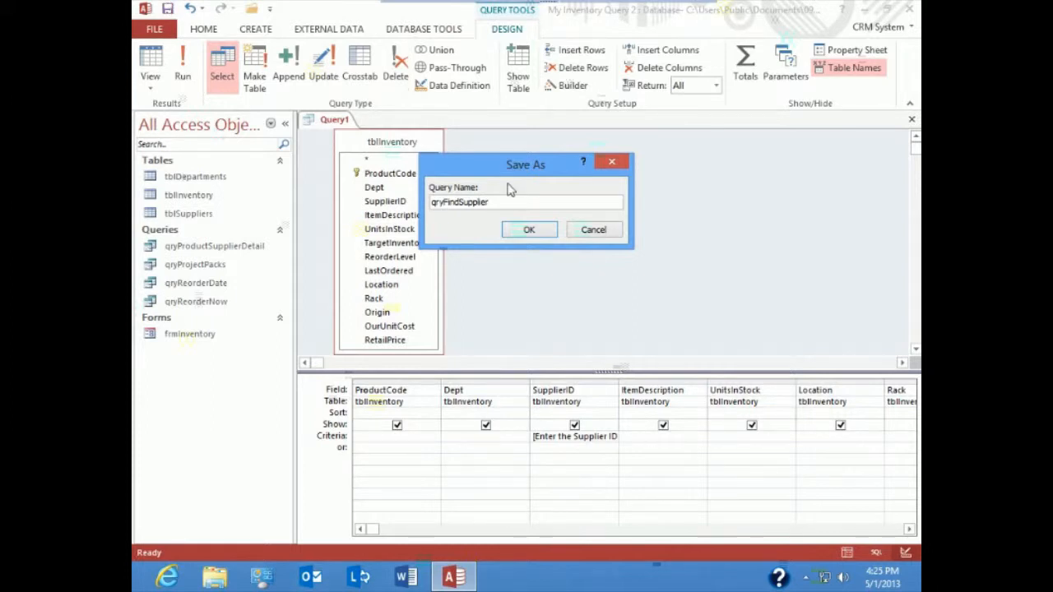
left_click(530, 230)
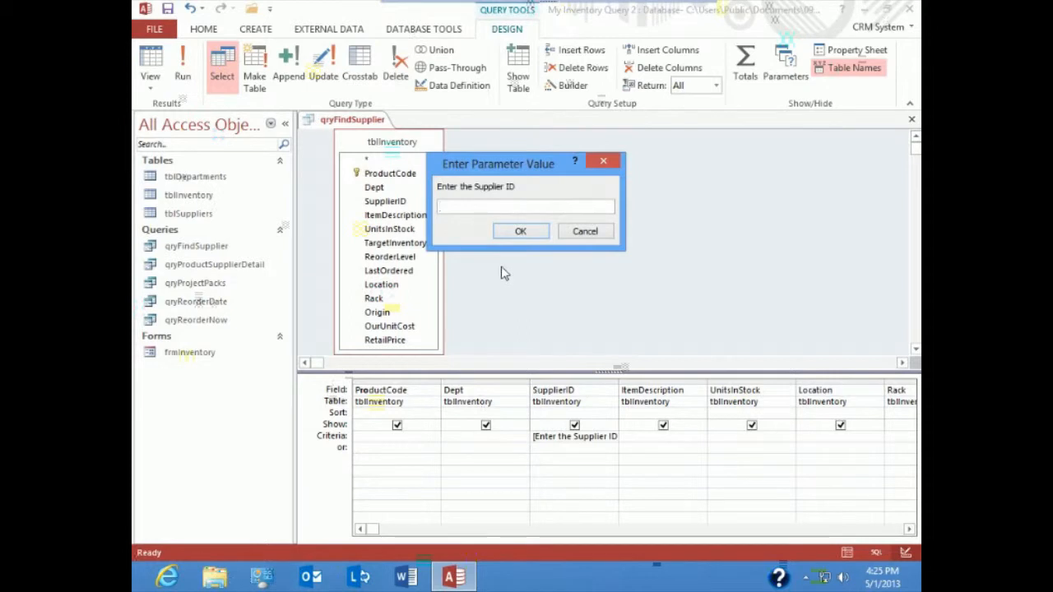
mouse_move(527, 268)
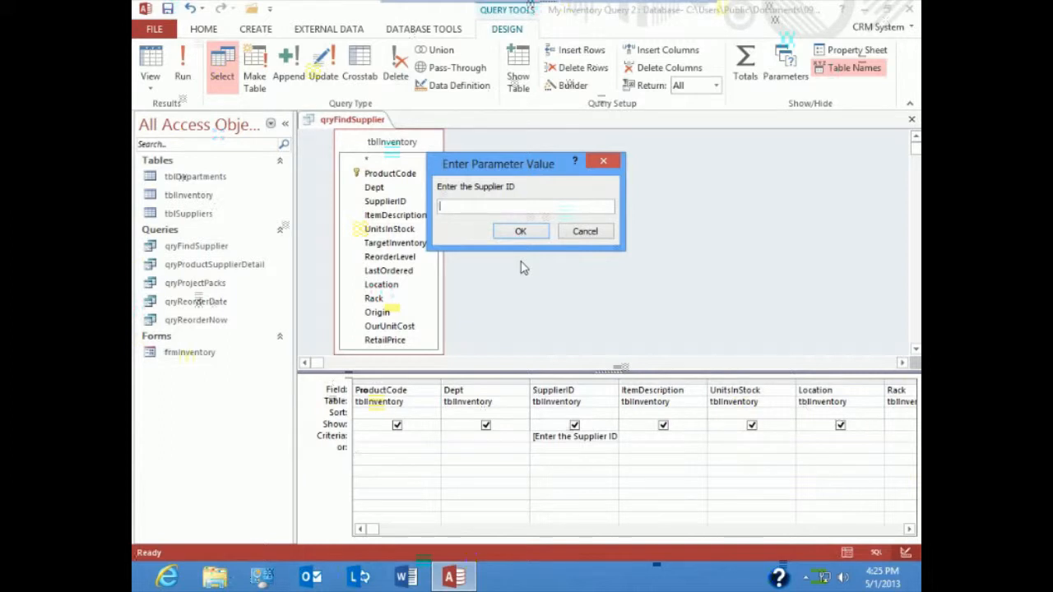
Accept the supplier prompt and view the 13 WOODSTOCK records in the datasheet
left_click(520, 230)
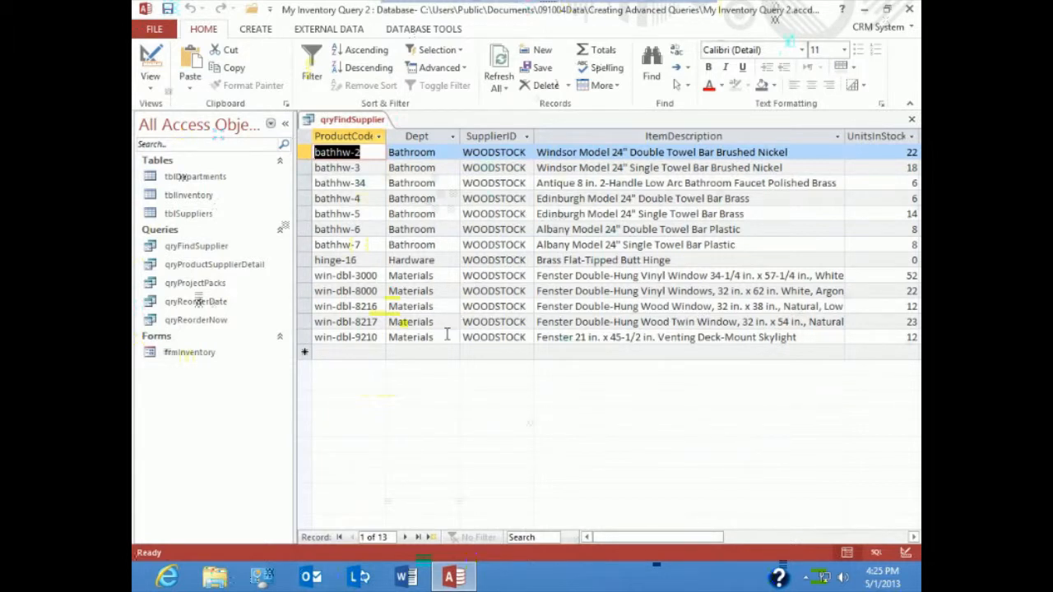
mouse_move(451, 397)
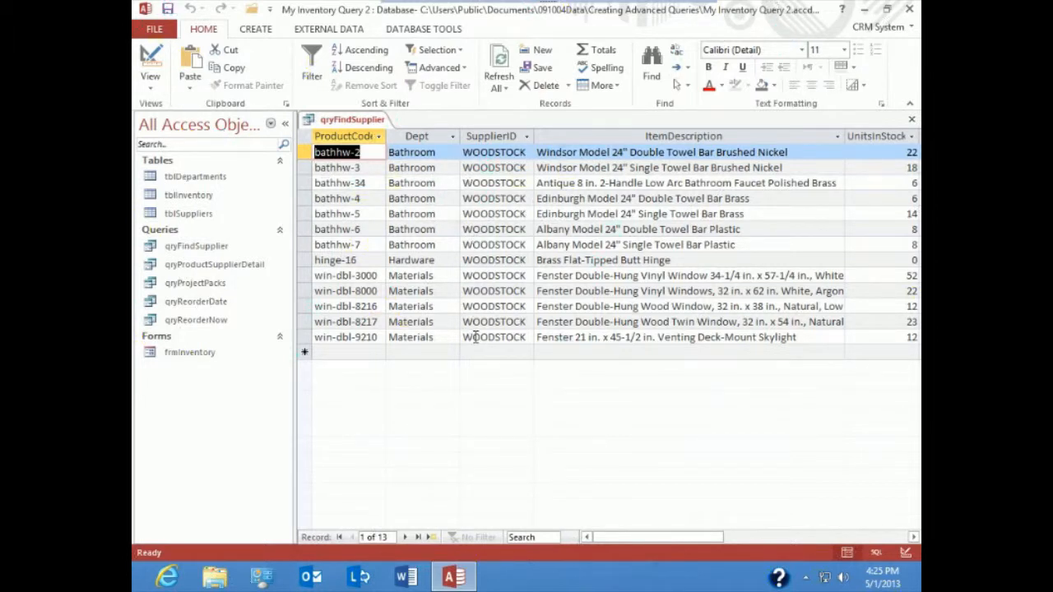
mouse_move(469, 401)
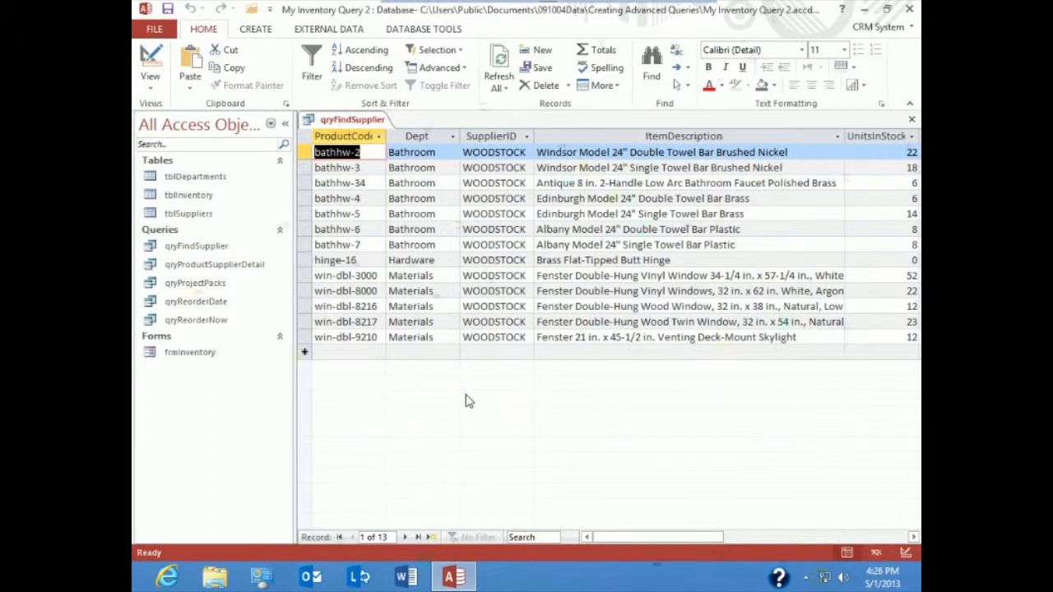
mouse_move(189, 352)
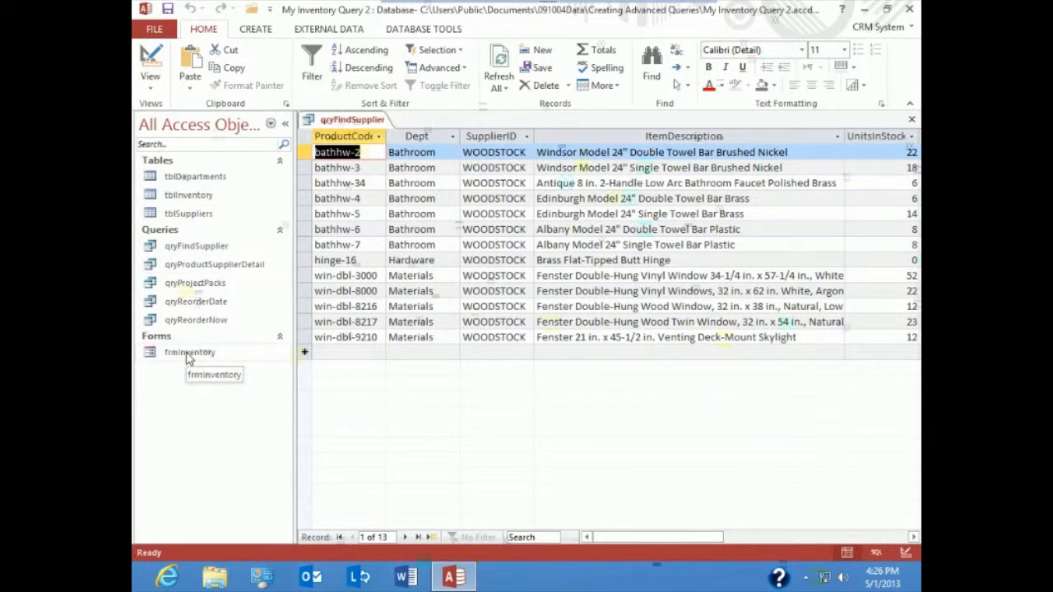
left_click(197, 247)
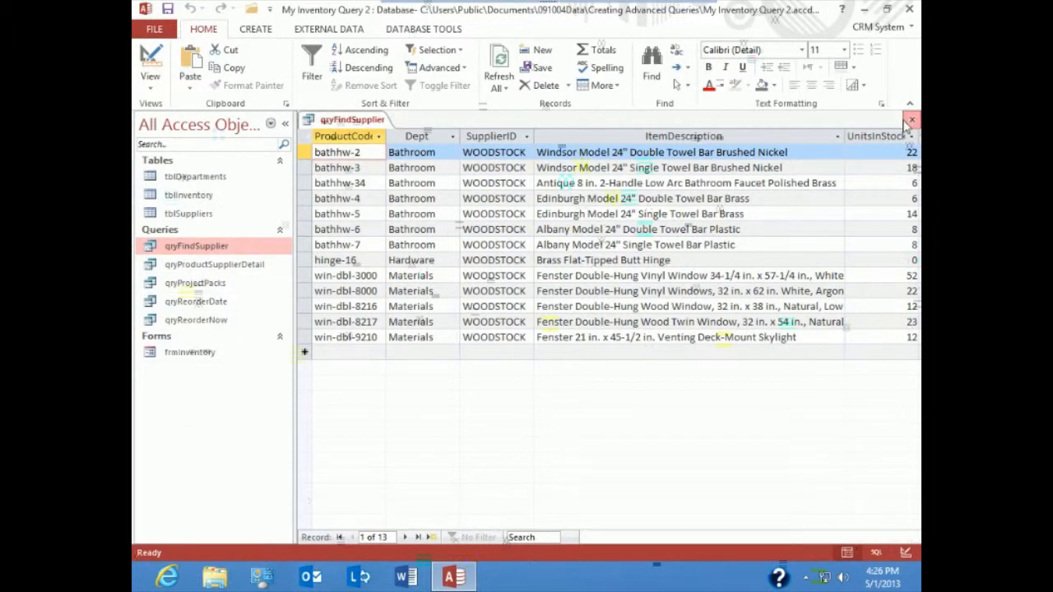
Rerun qryFindSupplier with supplier ID 'wood' and get an empty datasheet
left_click(912, 118)
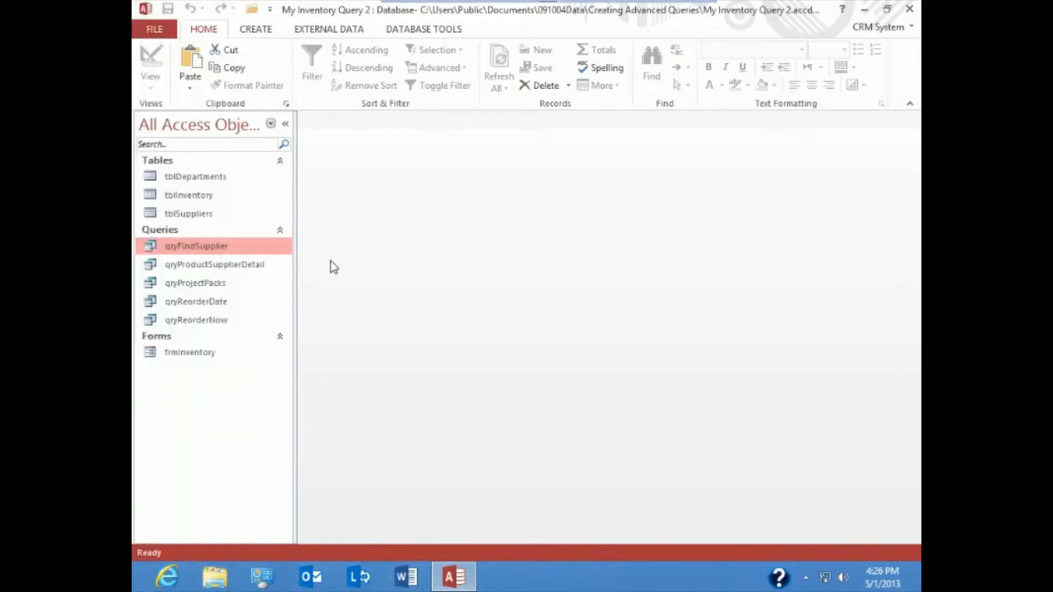
double_click(196, 247)
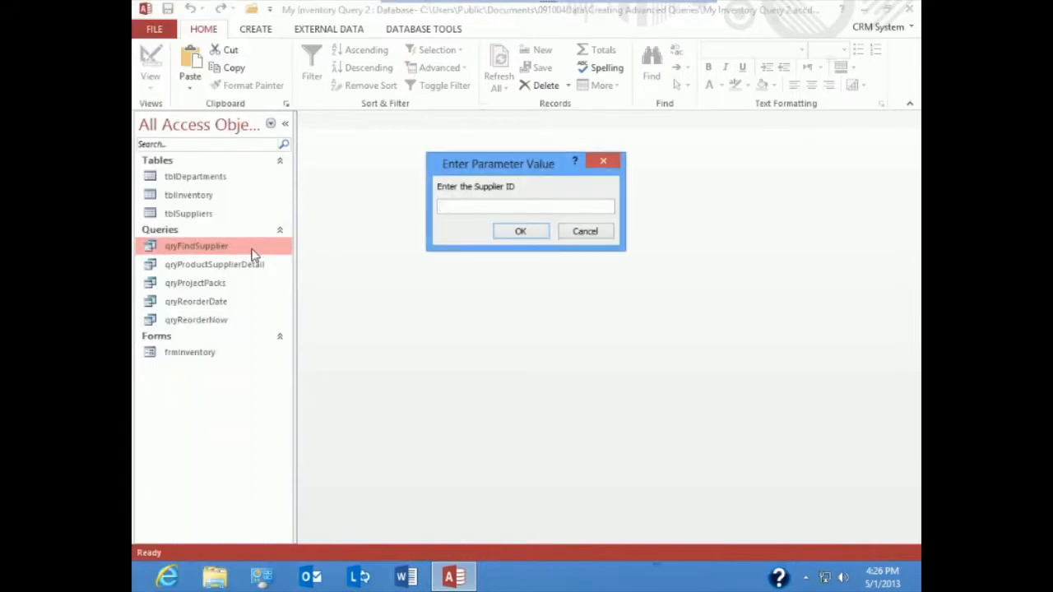
type("wood")
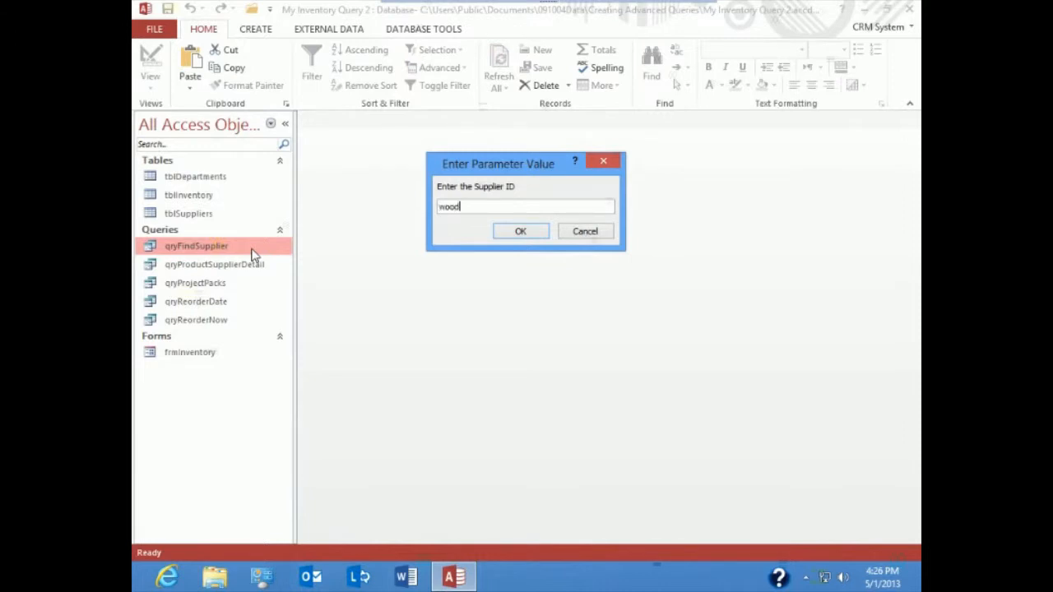
left_click(520, 231)
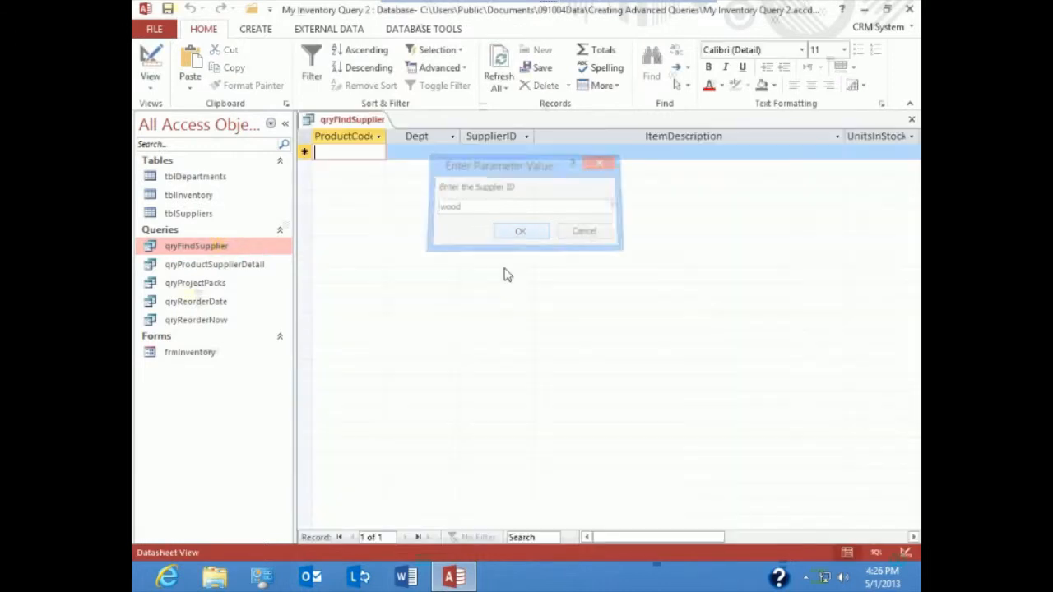
left_click(520, 231)
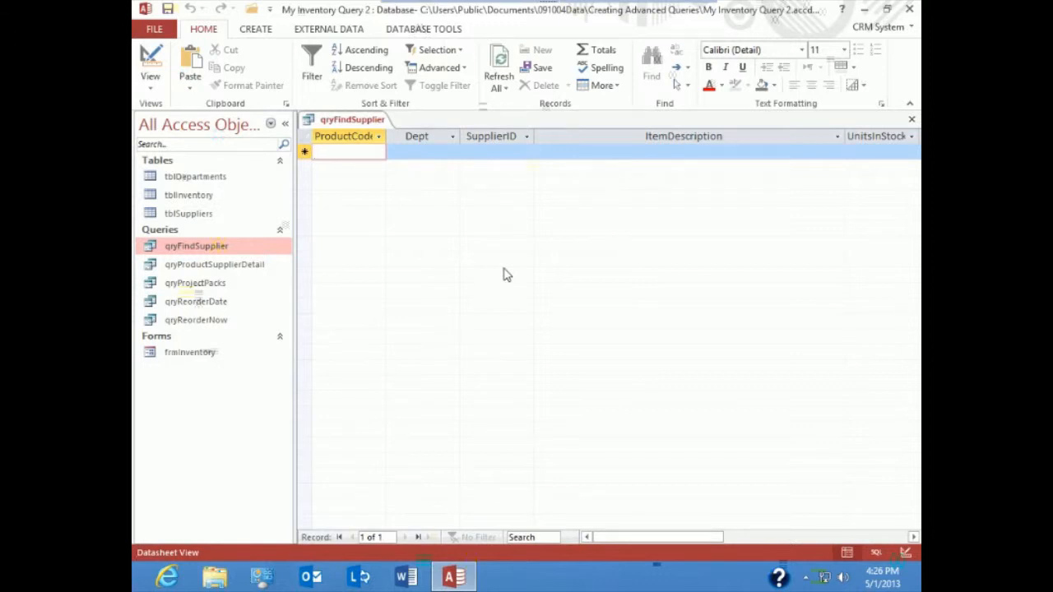
mouse_move(484, 267)
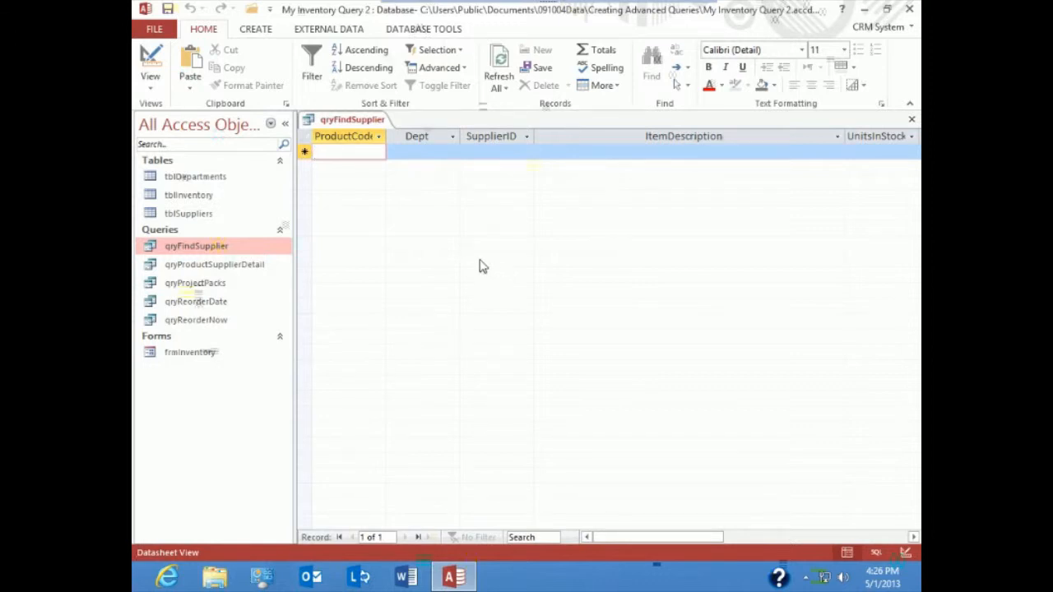
mouse_move(460, 283)
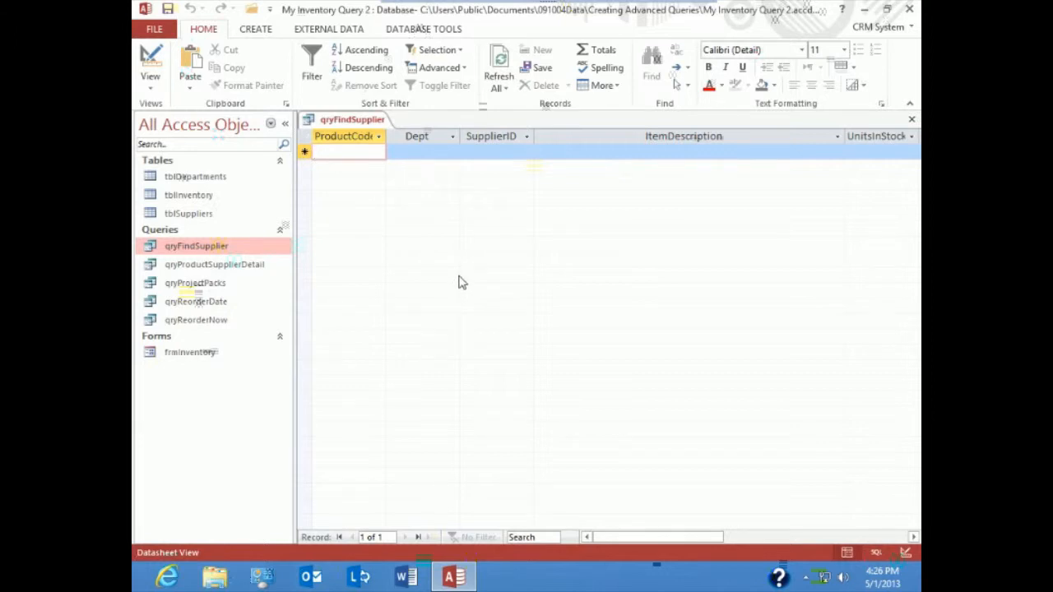
left_click(345, 152)
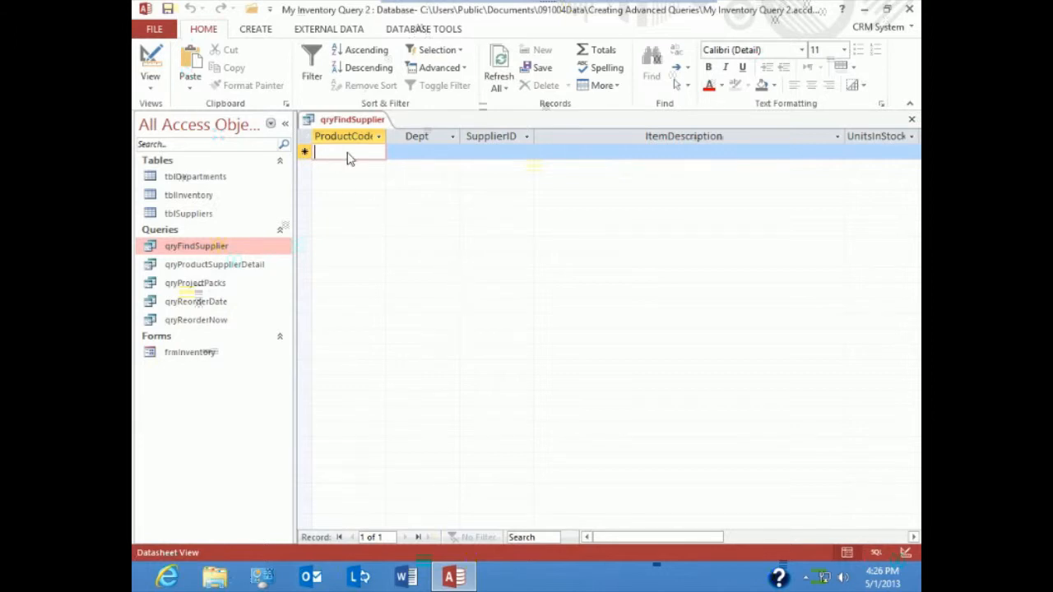
Refresh the query with 'Woodstock' to return its 13 records
left_click(499, 67)
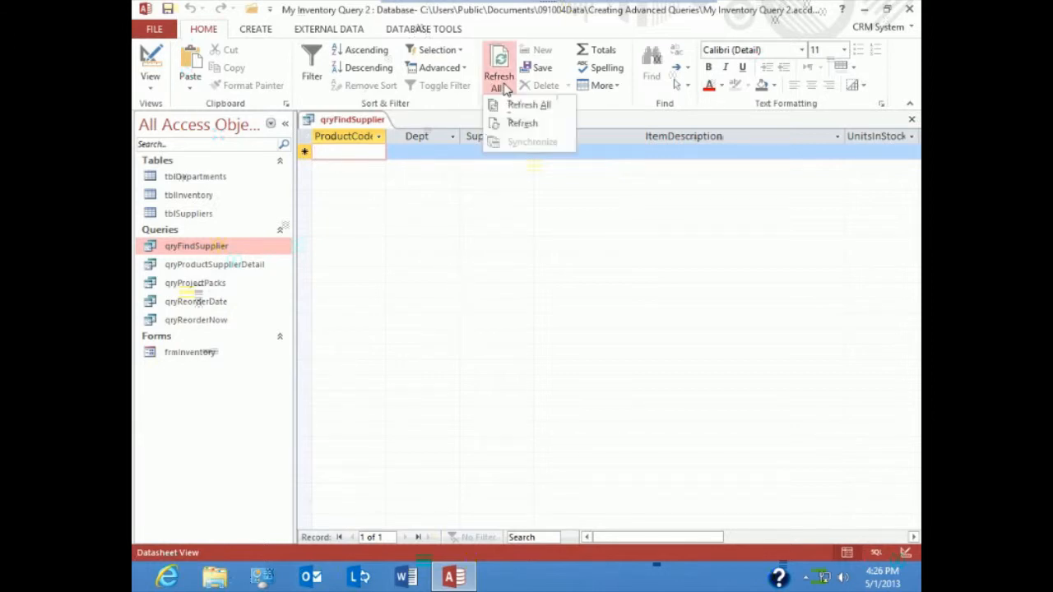
left_click(529, 105)
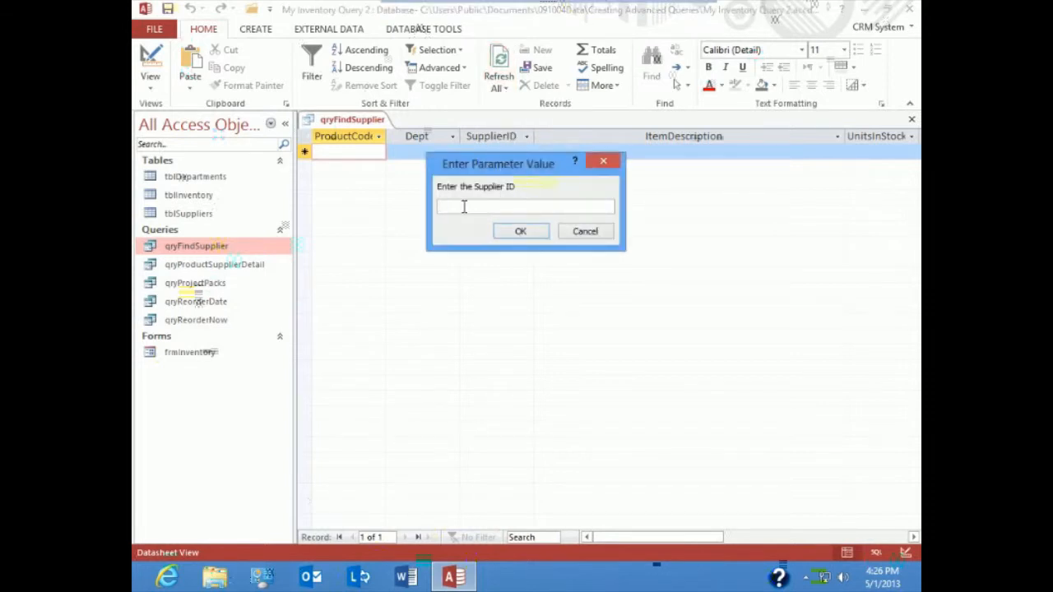
type("Wood")
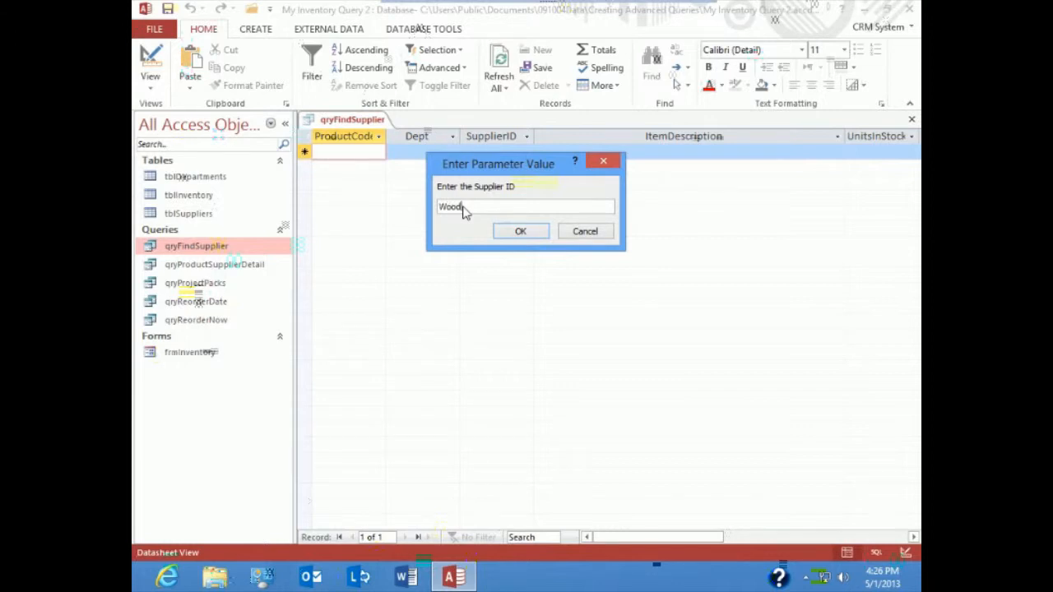
type("stock")
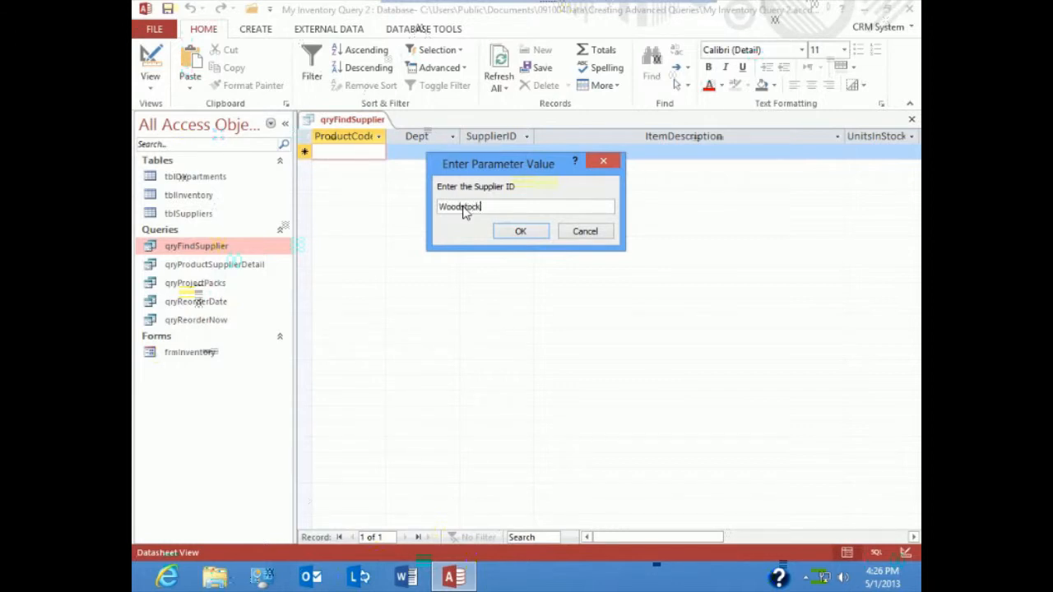
left_click(520, 230)
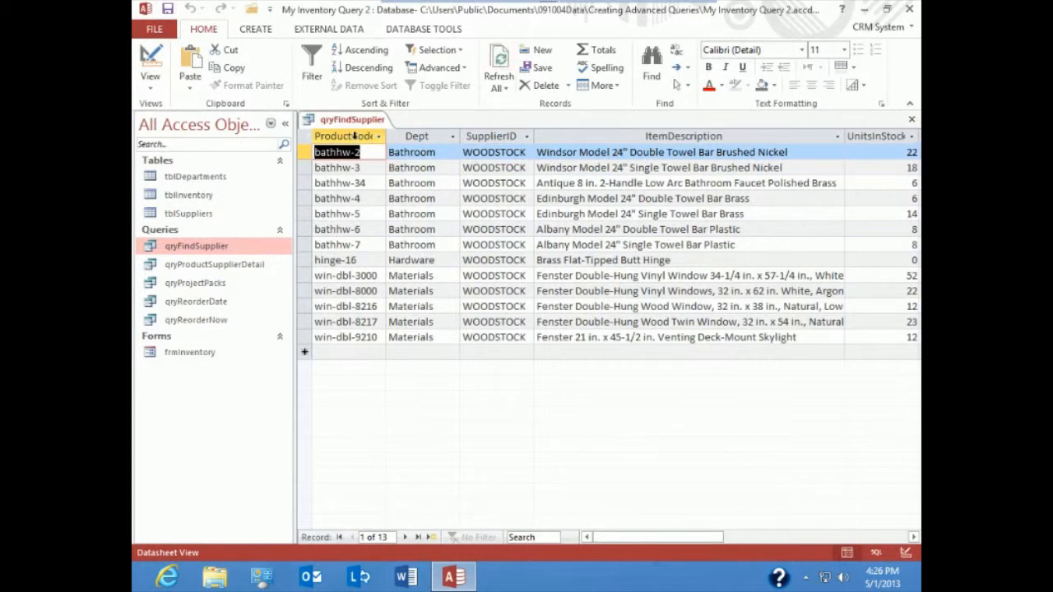
Refresh again with 'Wood' to show no records match
left_click(498, 52)
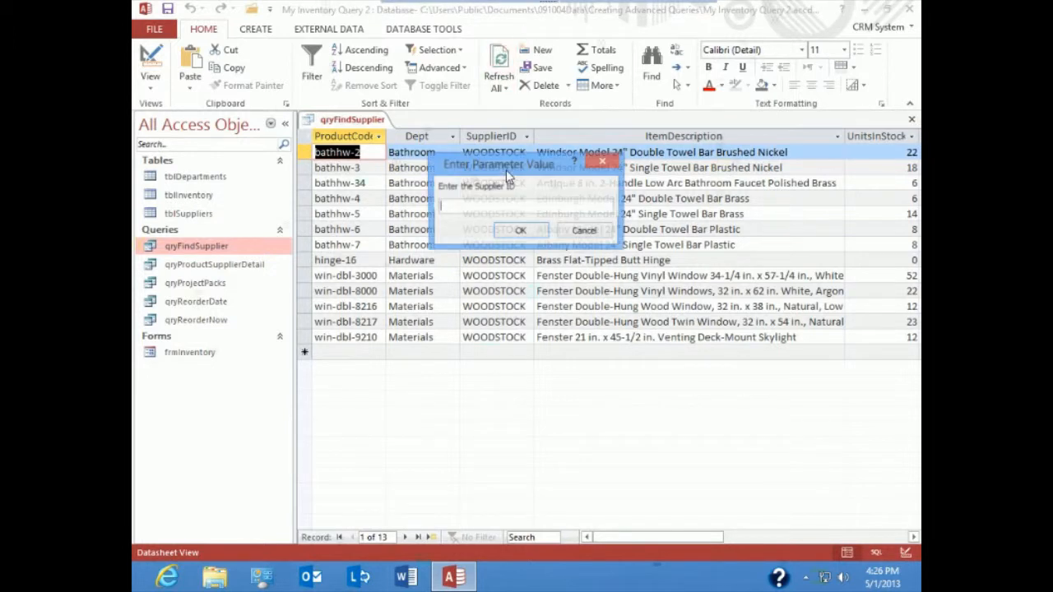
type("Wood")
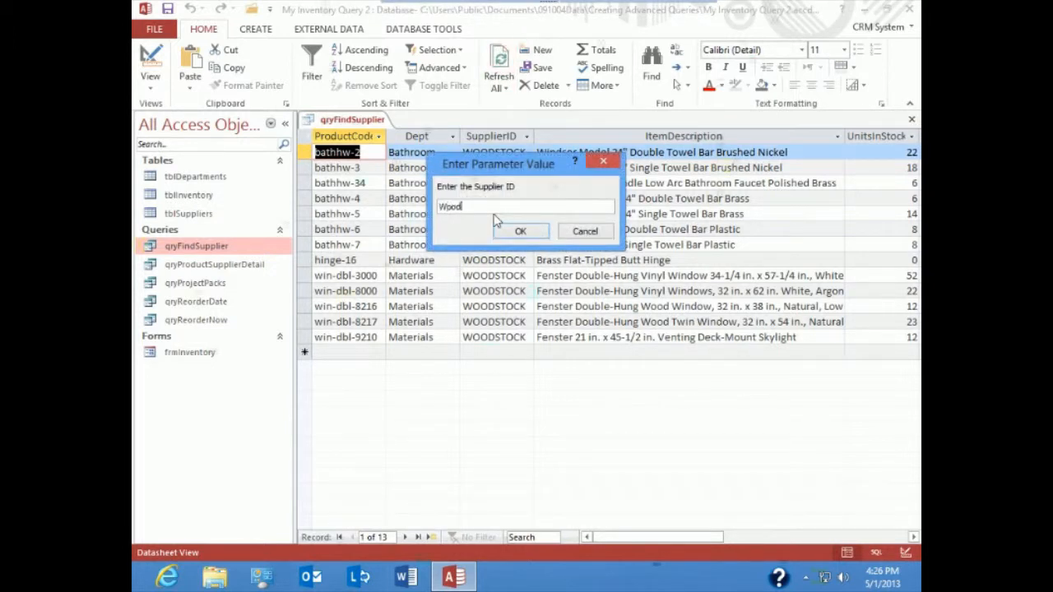
left_click(520, 230)
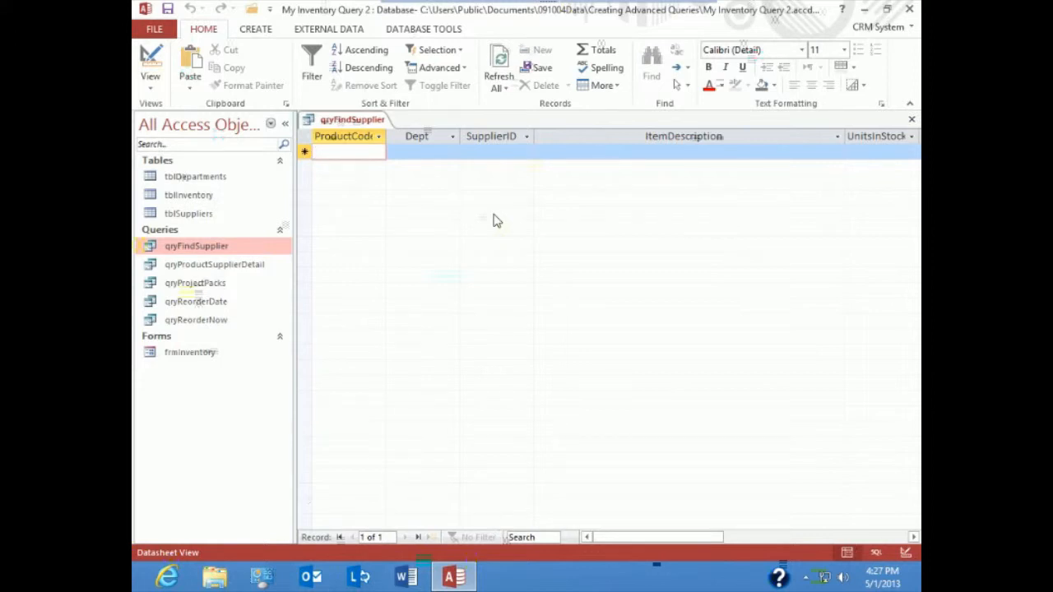
Close the results and reopen qryFindSupplier in design view
left_click(338, 151)
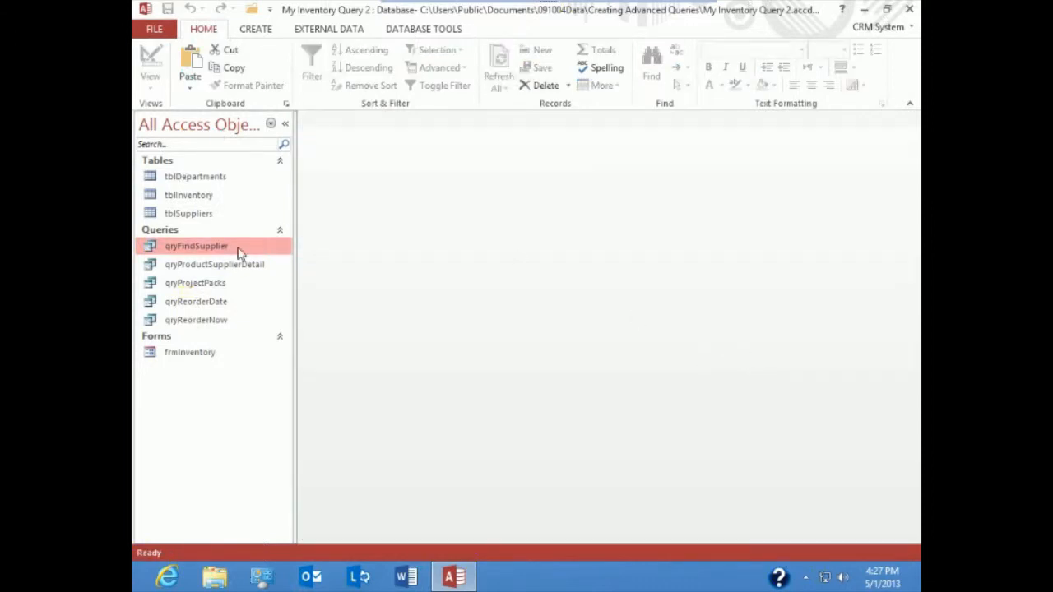
right_click(196, 247)
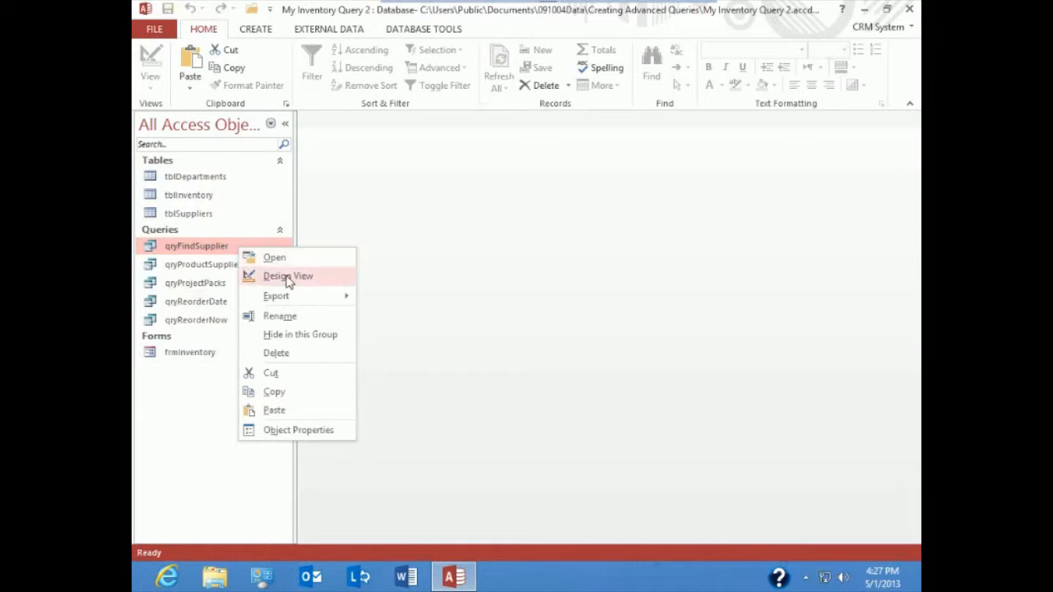
left_click(288, 277)
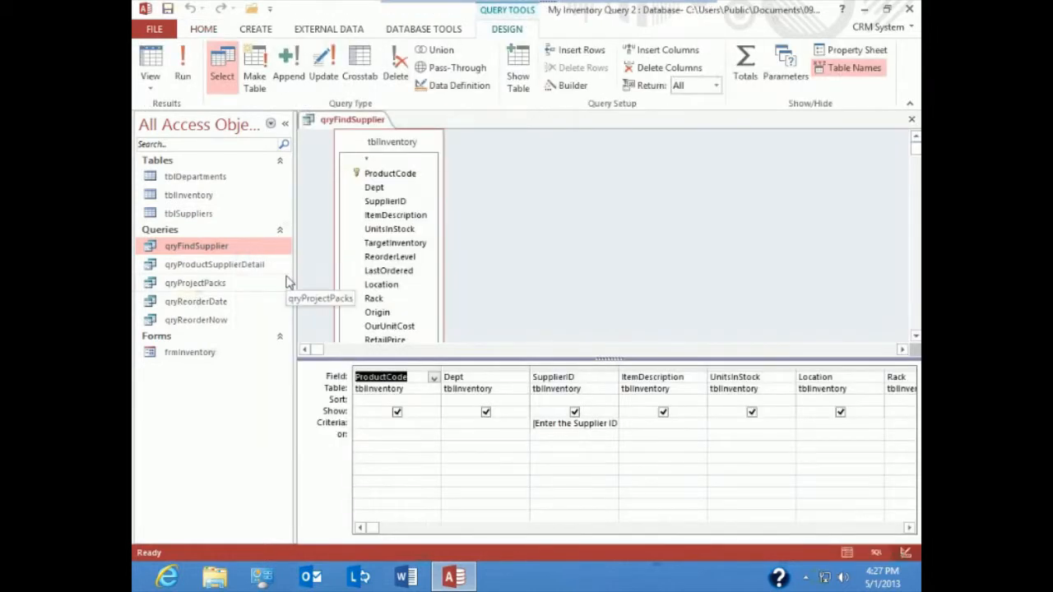
mouse_move(513, 273)
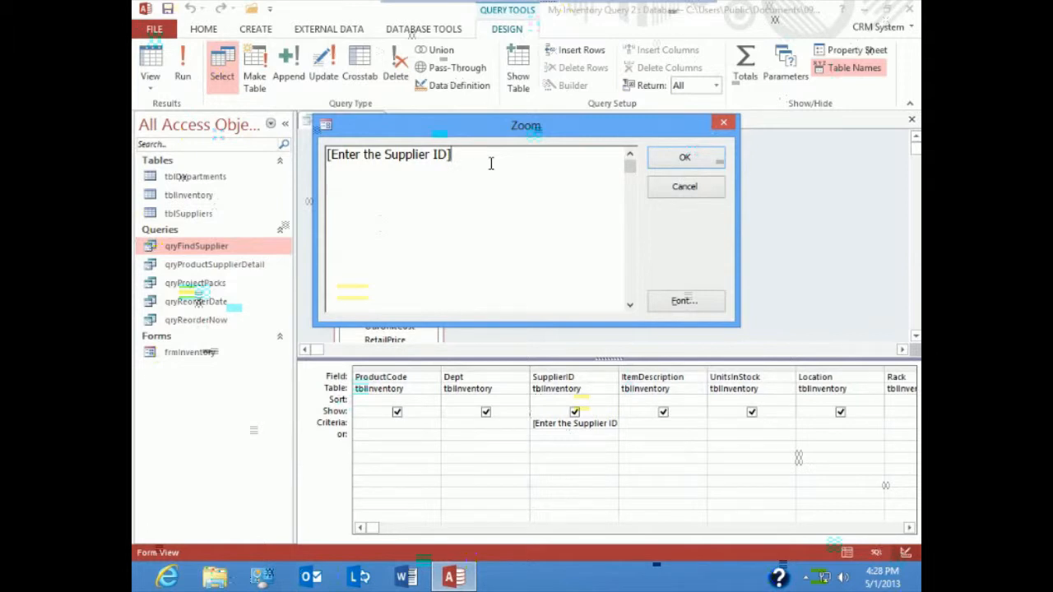
Rewrite the criterion as Like "*" & [Enter the Supplier ID] & "*"
type("like")
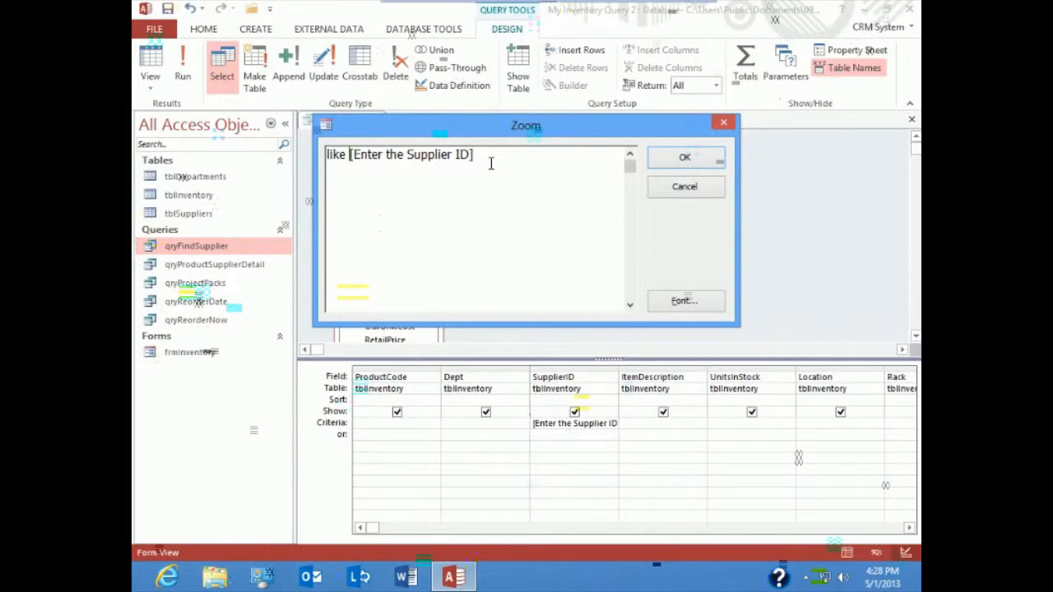
type("\"*")
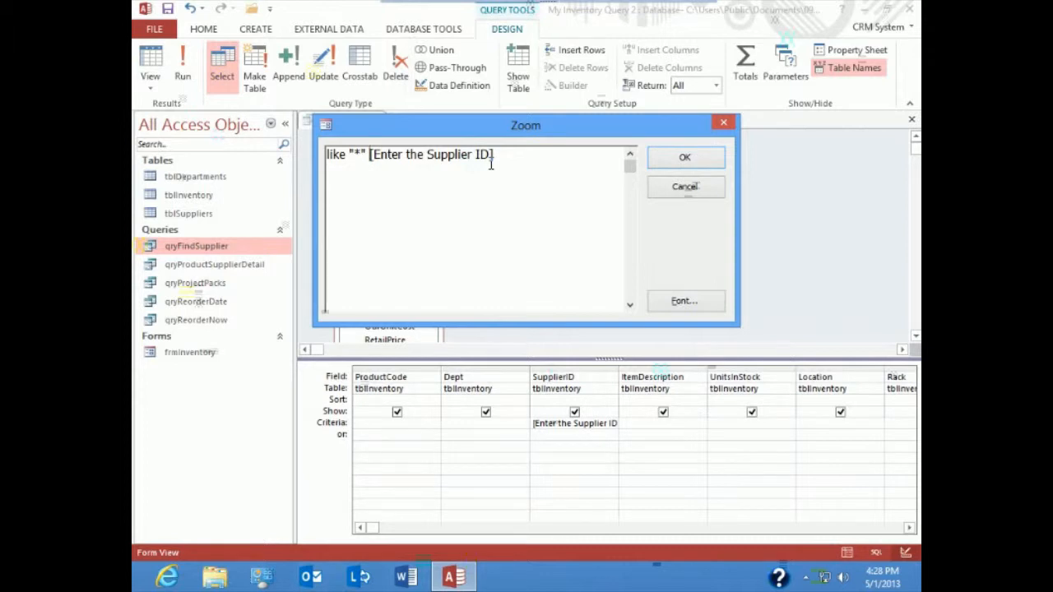
type("&")
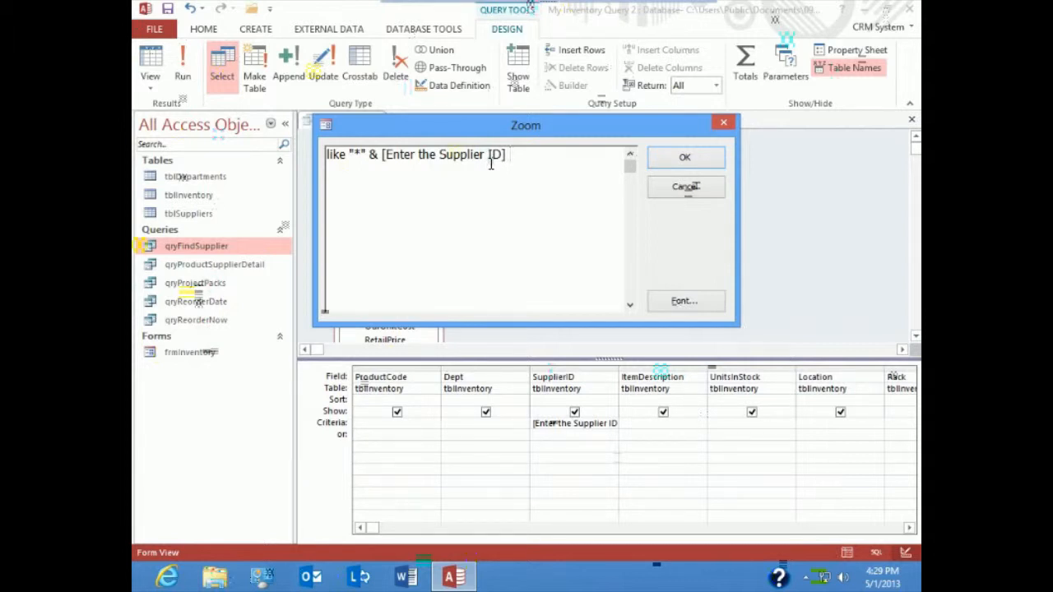
type("&")
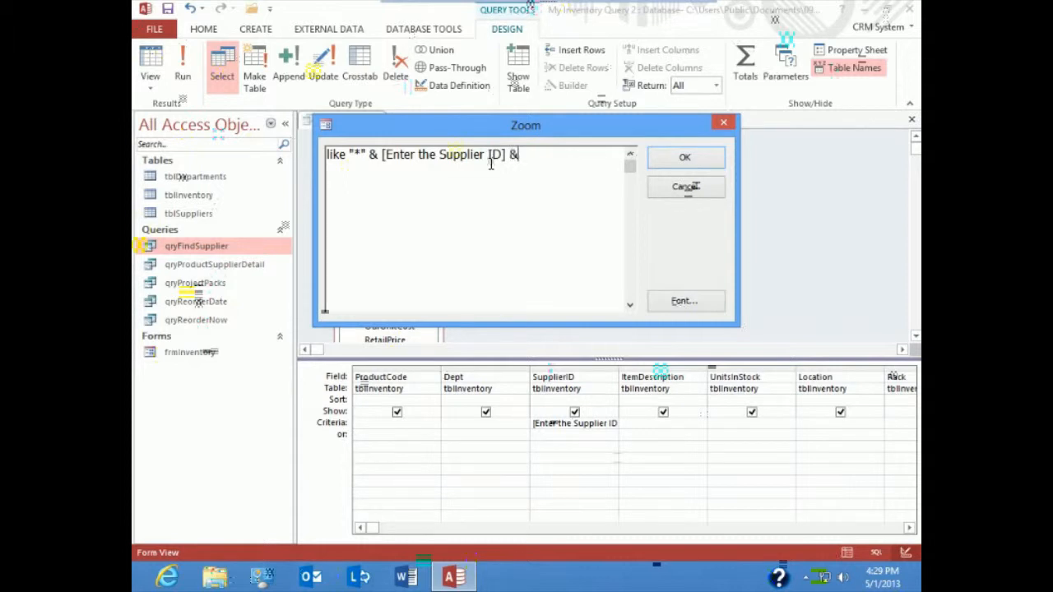
type("\"")
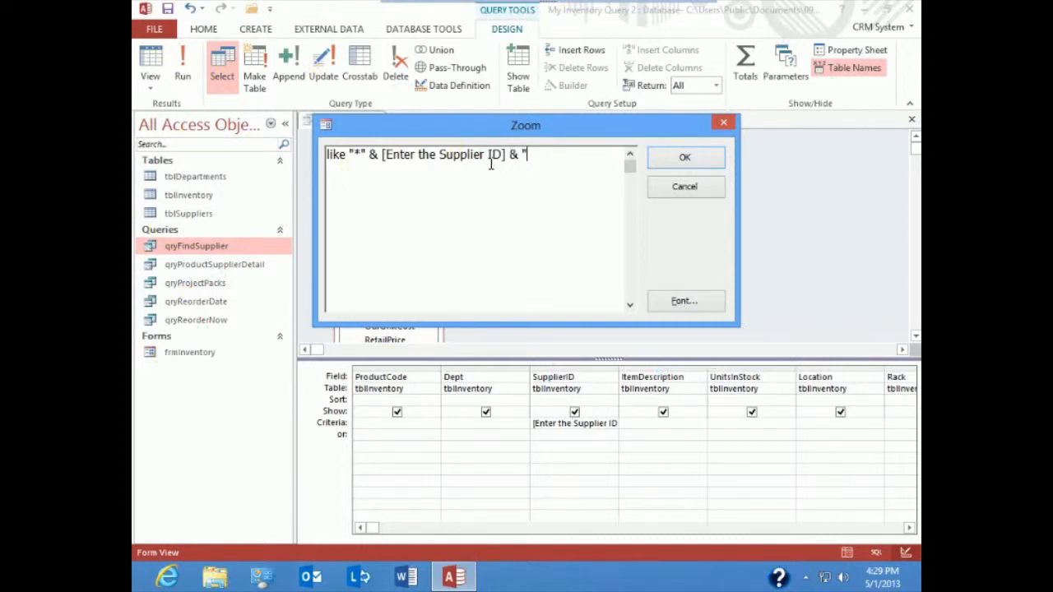
type("*")
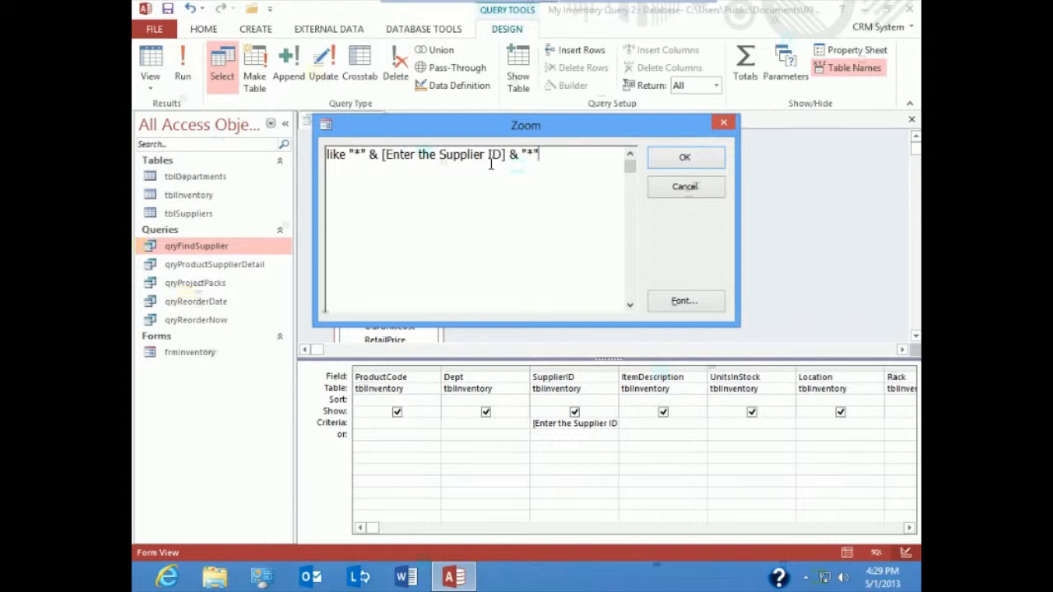
Confirm the wildcard criterion, run qryFindSupplier with wood, returning 13 Woodstock records
left_click(685, 158)
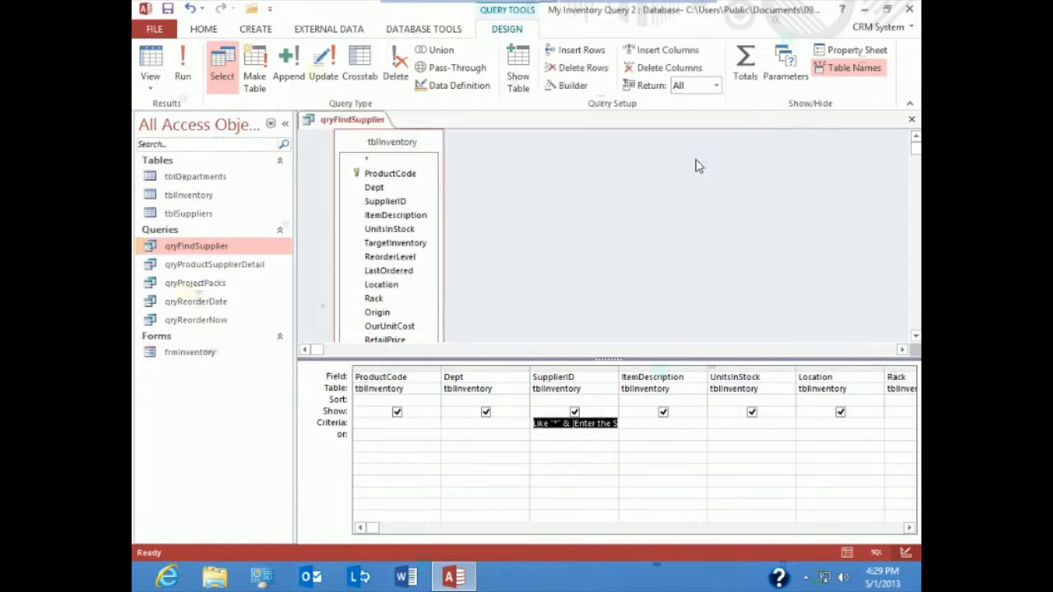
mouse_move(393, 6)
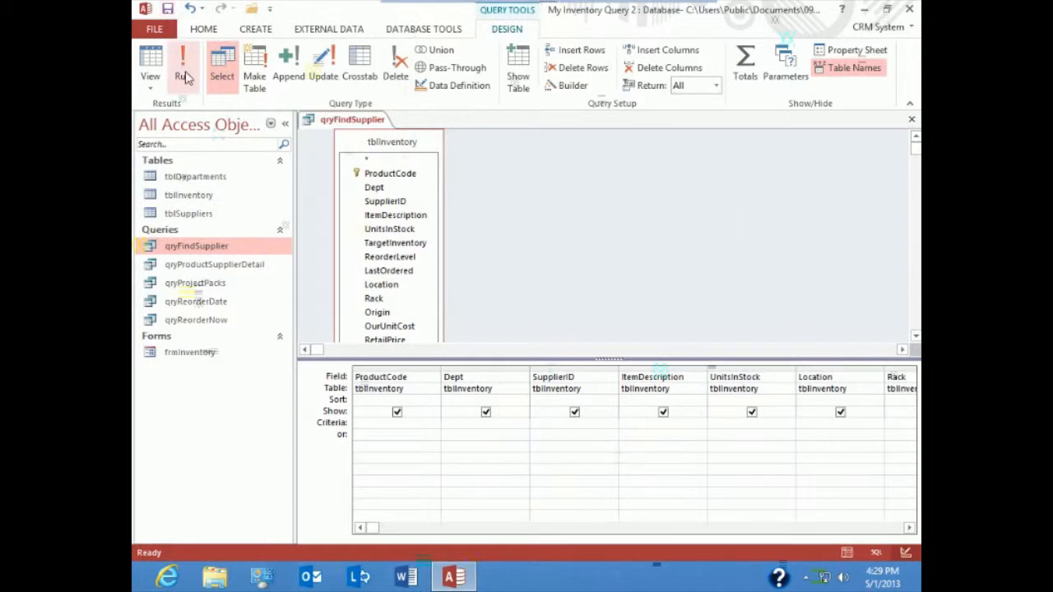
left_click(181, 63)
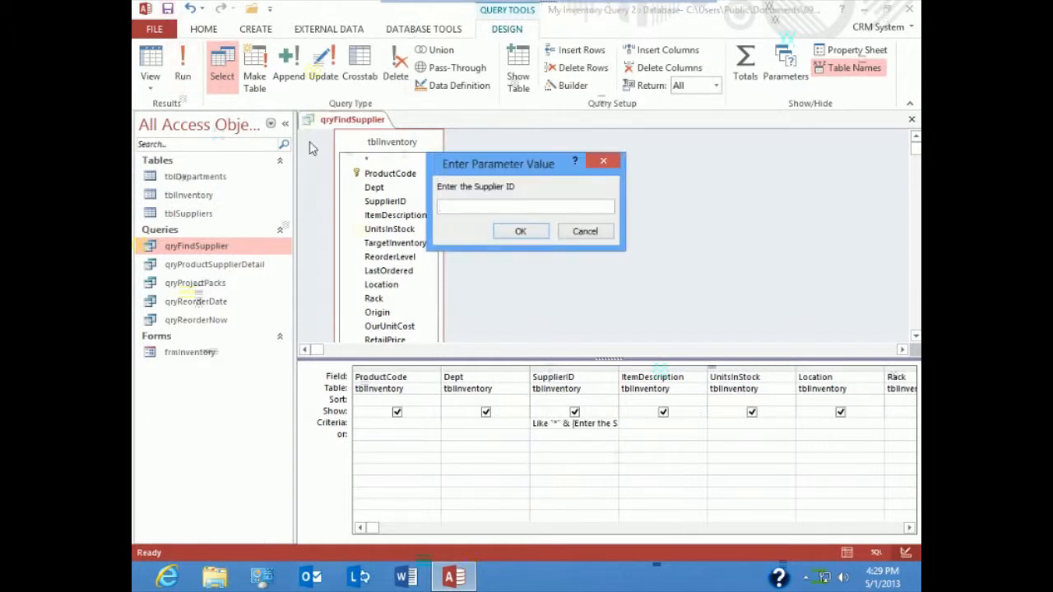
type("wood")
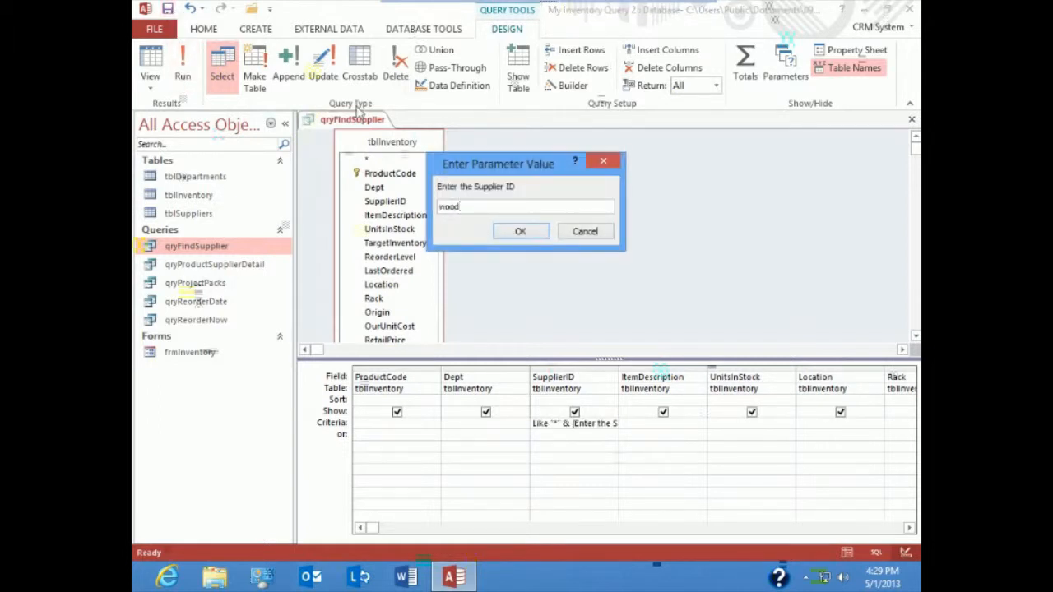
left_click(520, 230)
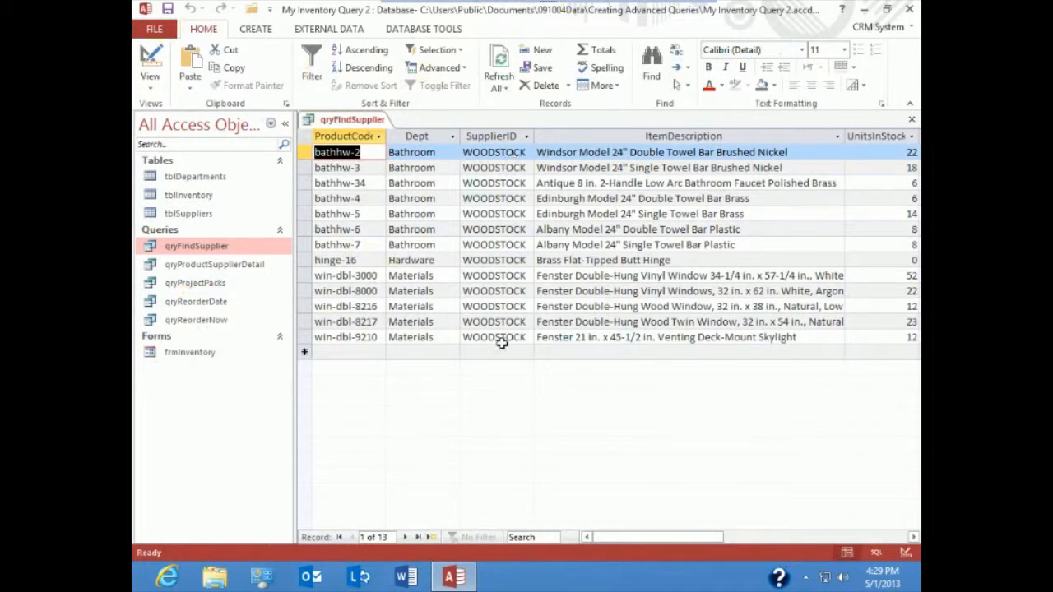
mouse_move(444, 415)
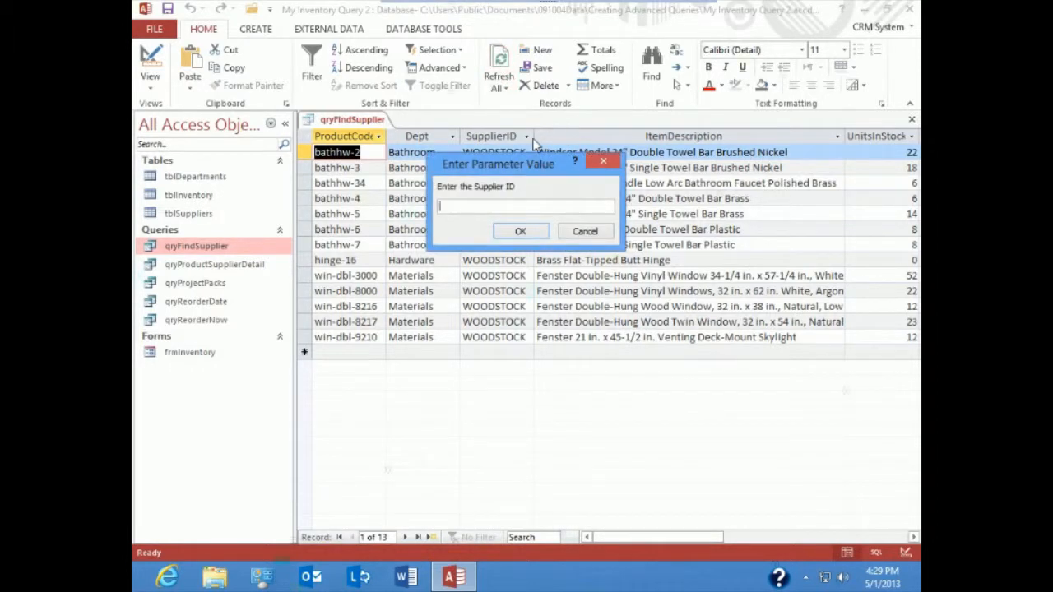
Rerun qryFindSupplier with partial ID k for wider matches, then close the results datasheet
type("k")
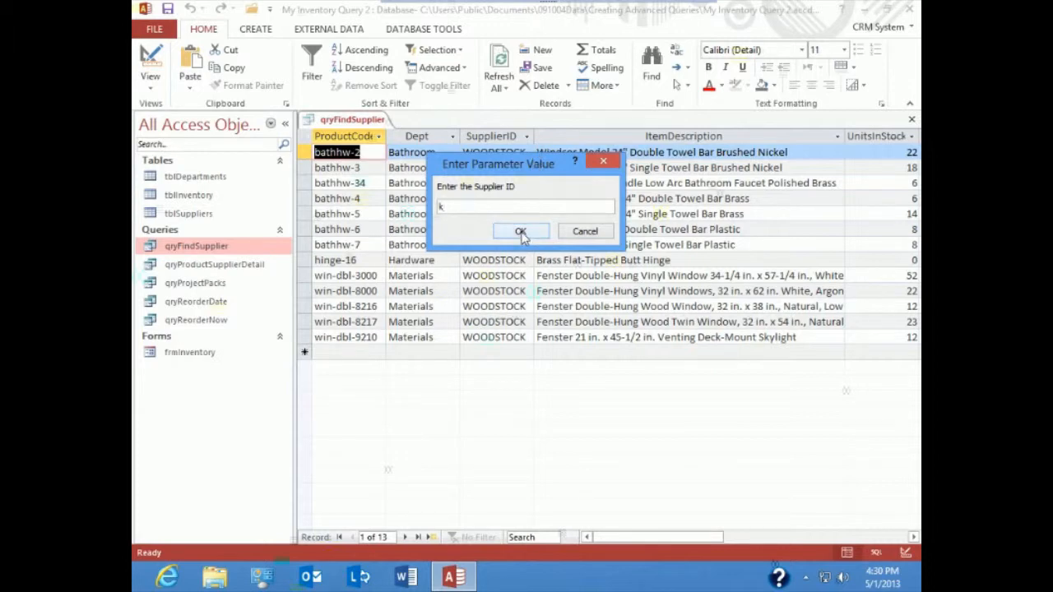
left_click(520, 230)
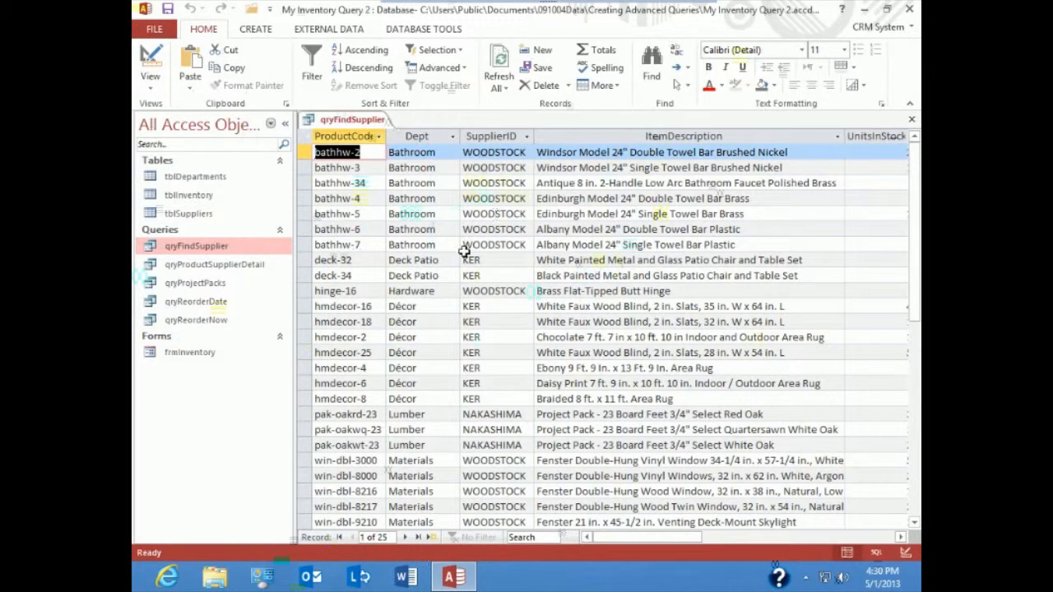
left_click(493, 444)
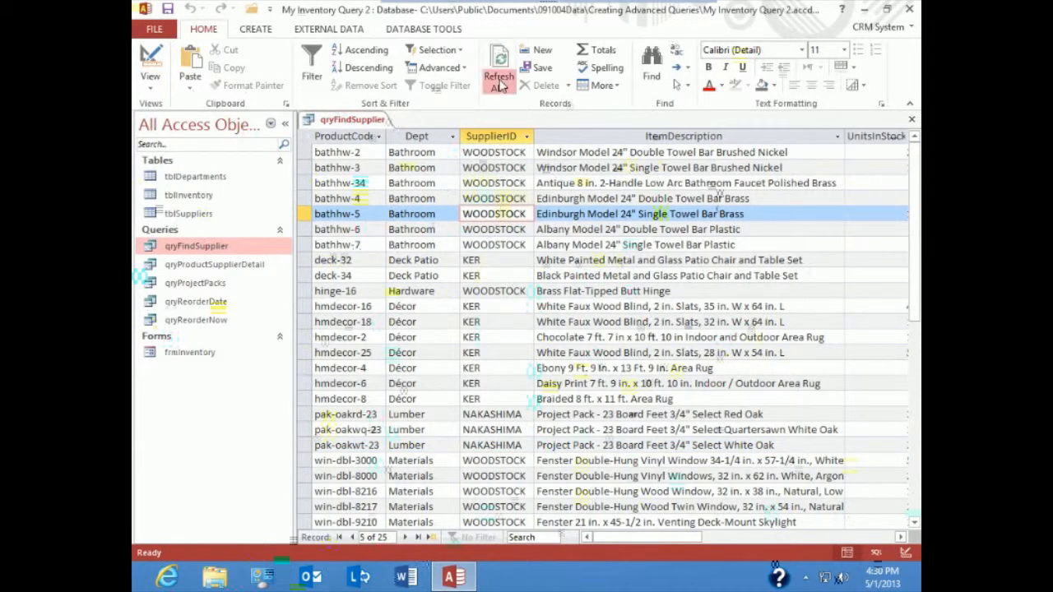
left_click(498, 76)
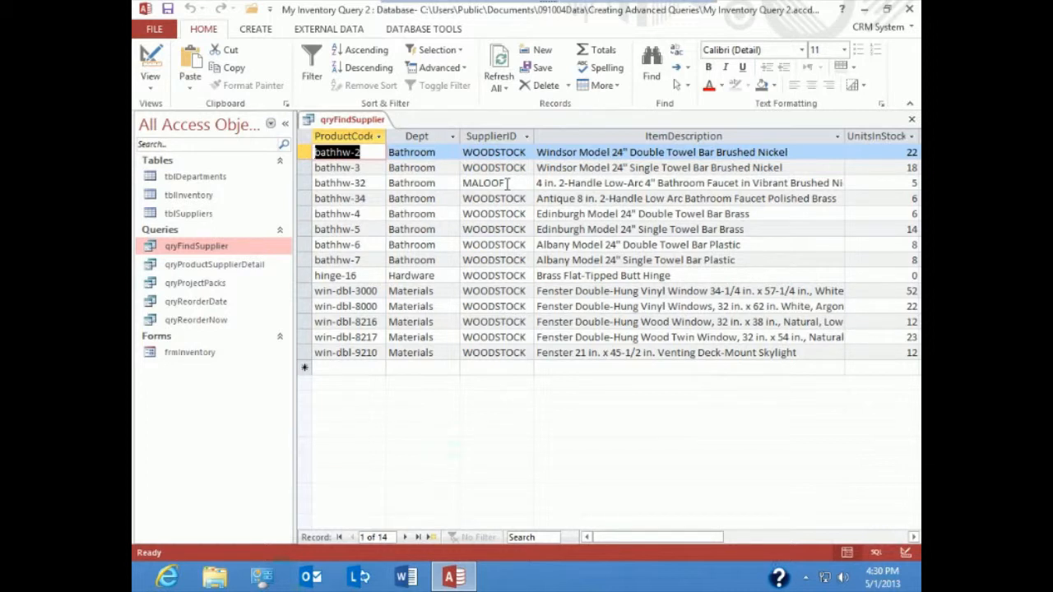
left_click(911, 118)
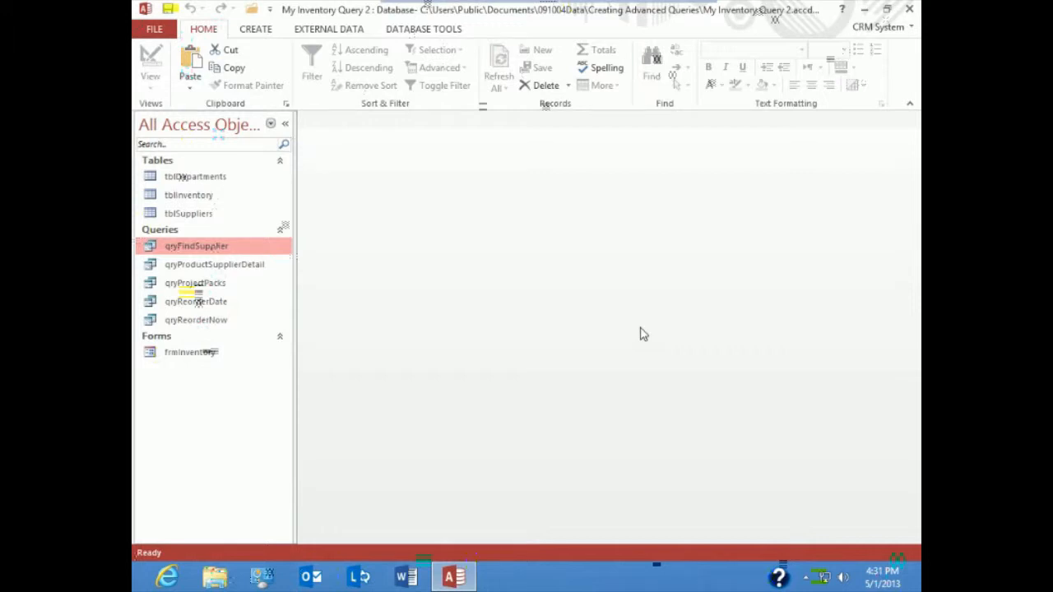
Open qryReorderDate in Design View and select the LastOrdered criterion Between #5/1/2012# And #5/31/2012#
left_click(196, 301)
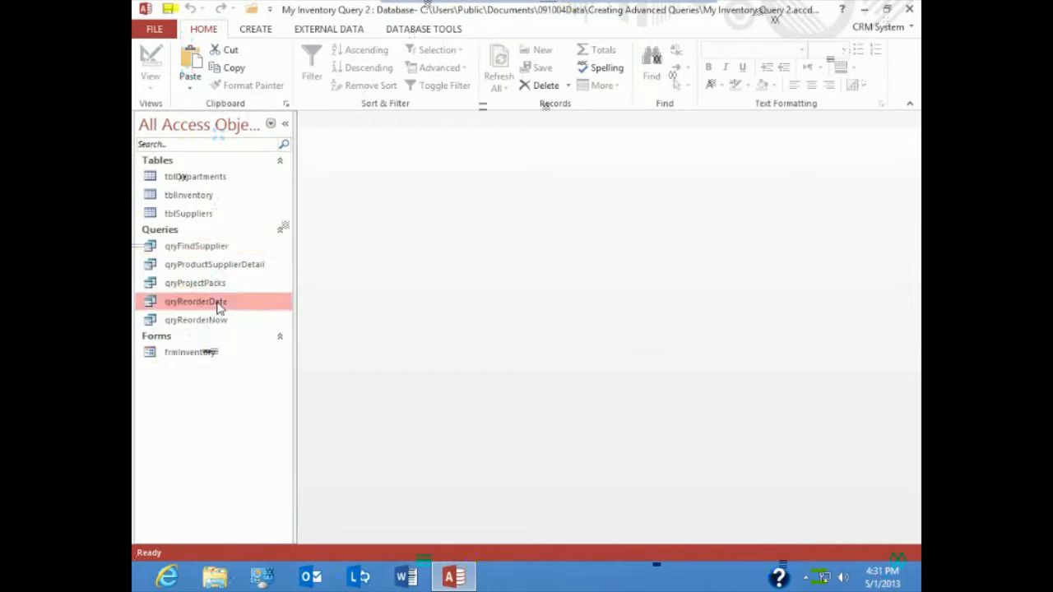
right_click(196, 301)
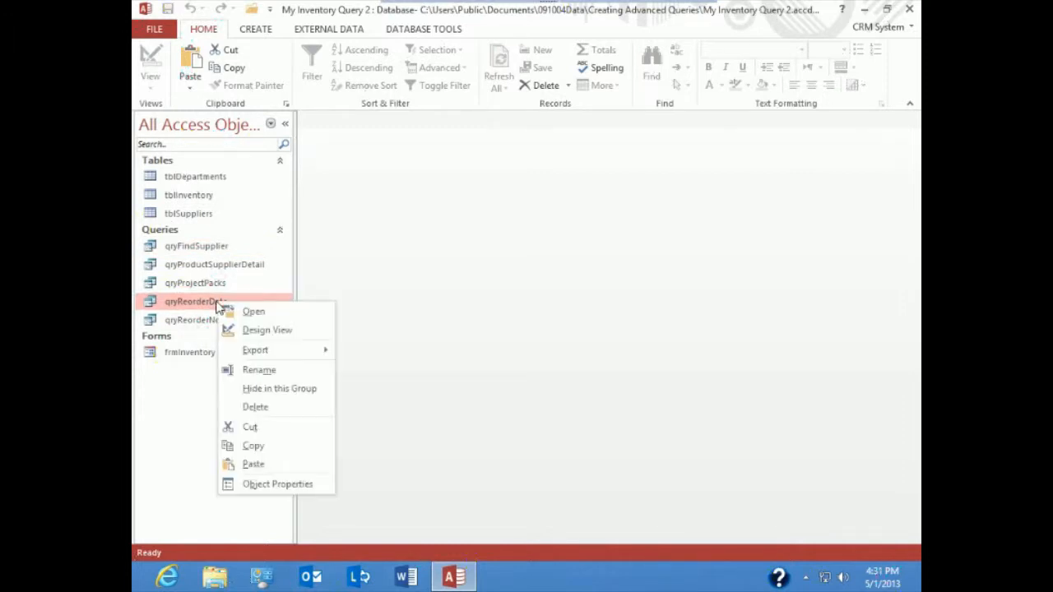
left_click(266, 329)
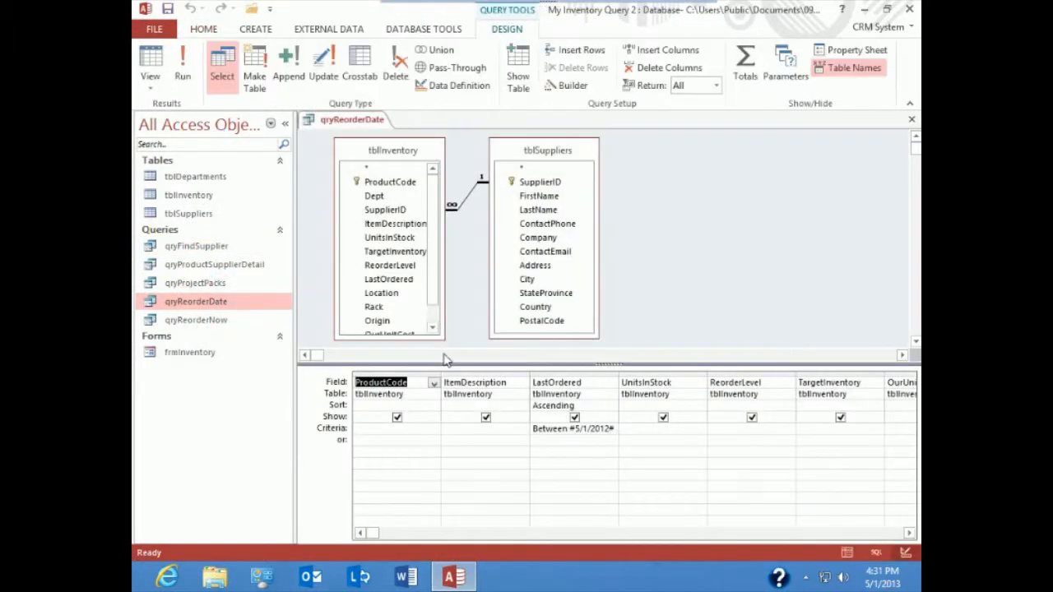
left_click(575, 428)
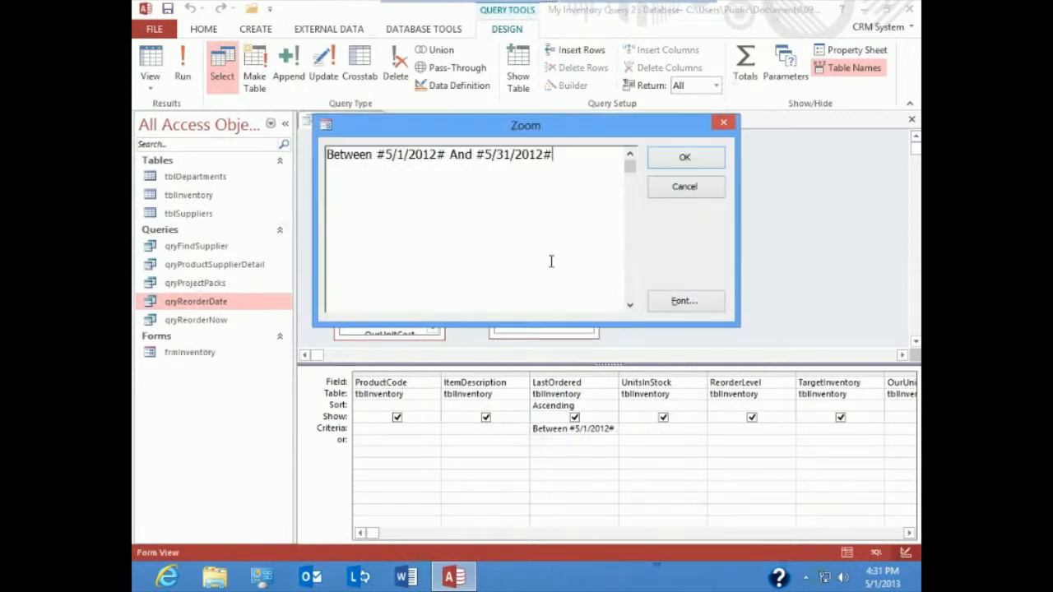
mouse_move(431, 266)
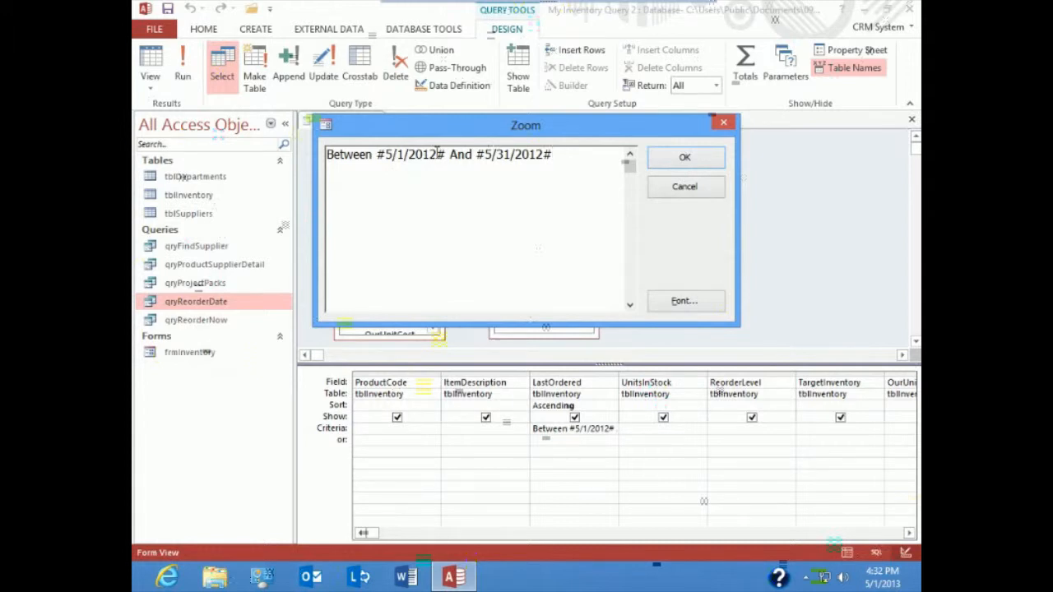
Replace both dates so the criterion reads Between [Enter Start Date] And [Enter End Date] and confirm it
double_click(408, 154)
type("[")
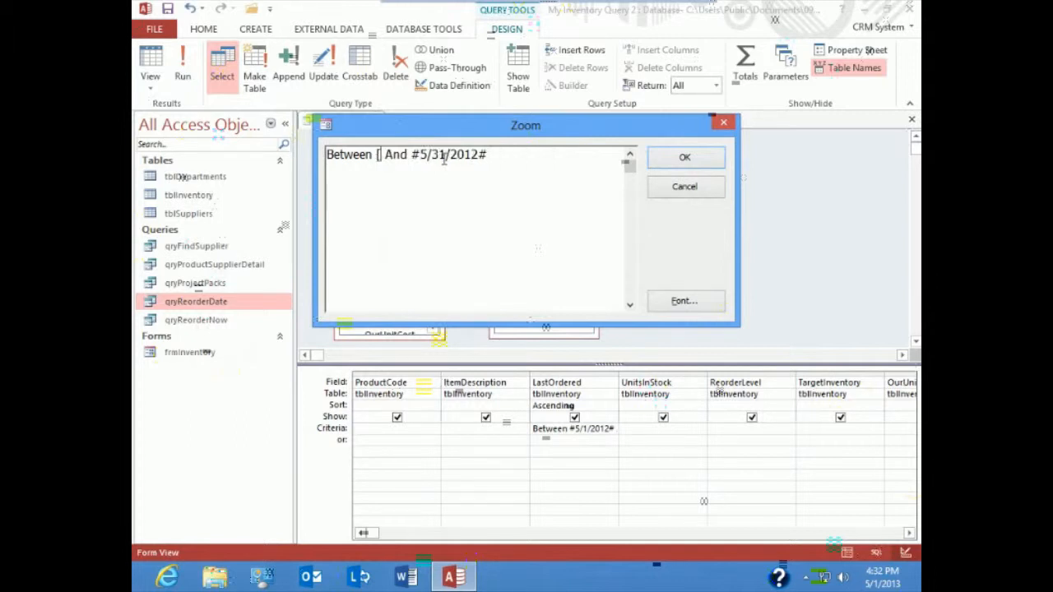
type("Enter Star")
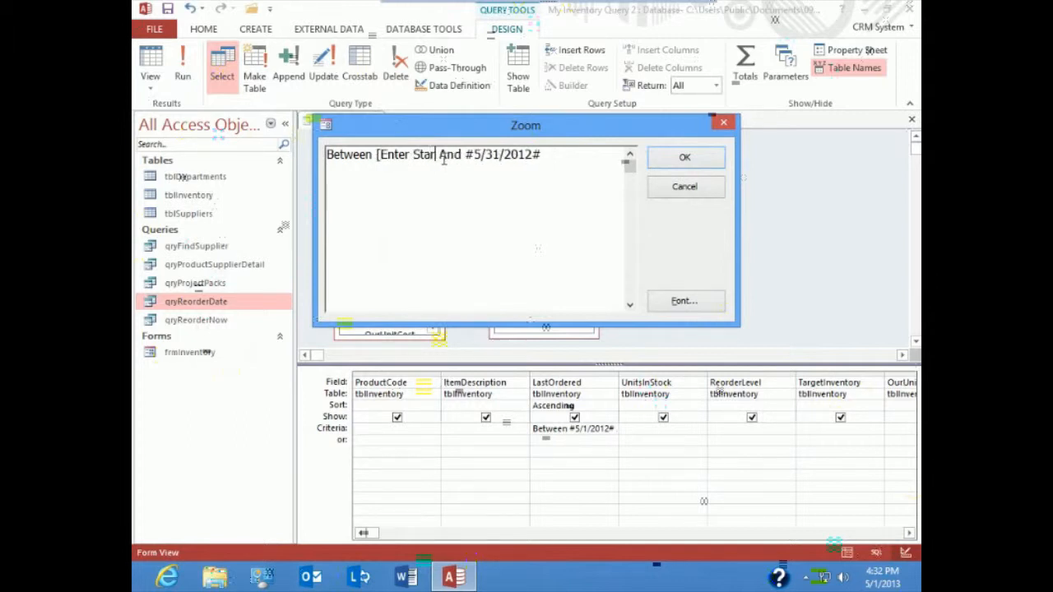
type("t Date")
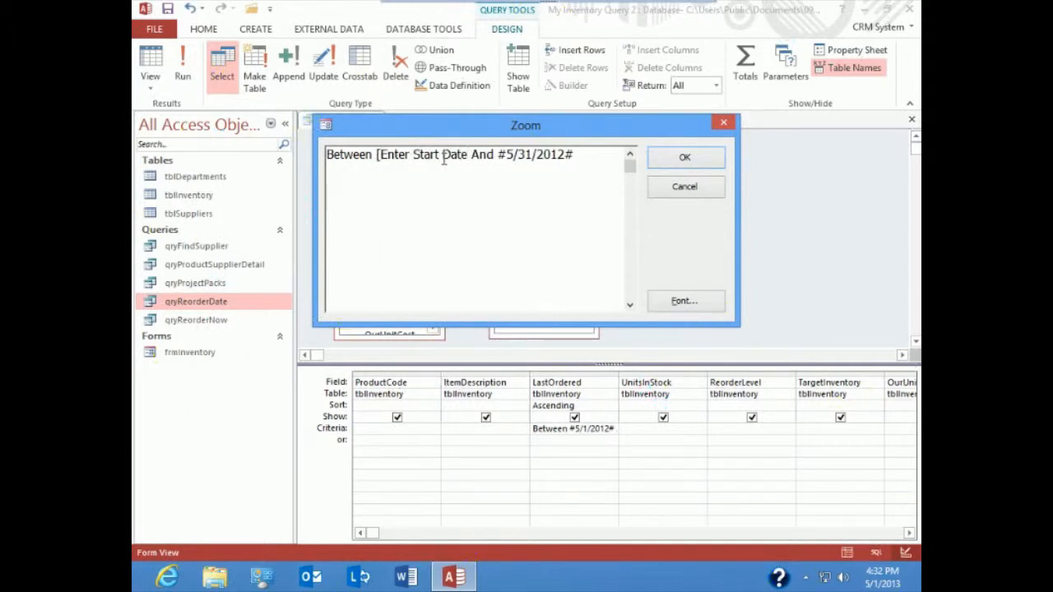
double_click(539, 154)
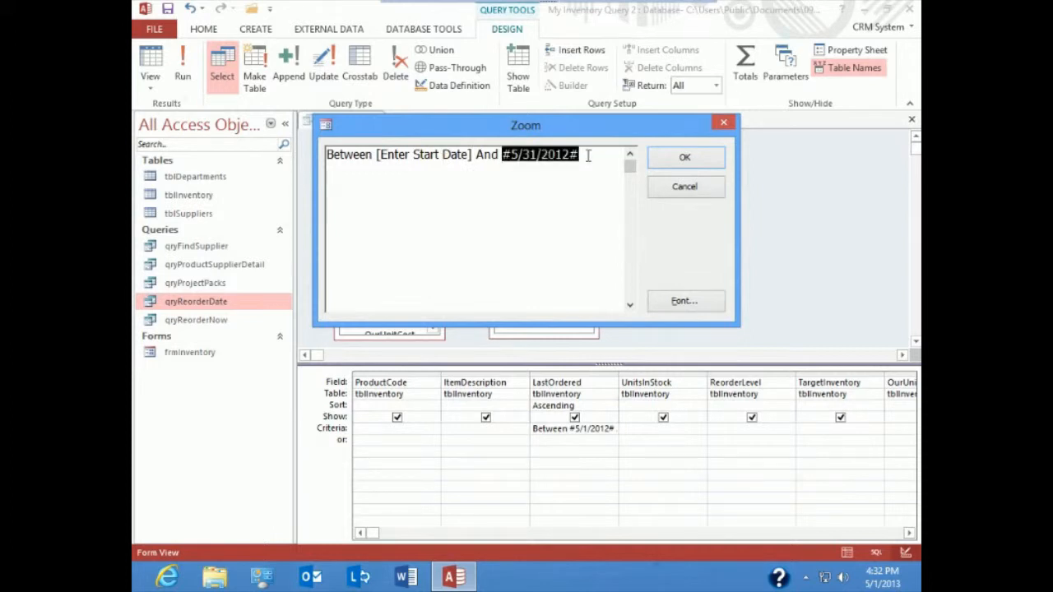
type("[ENter")
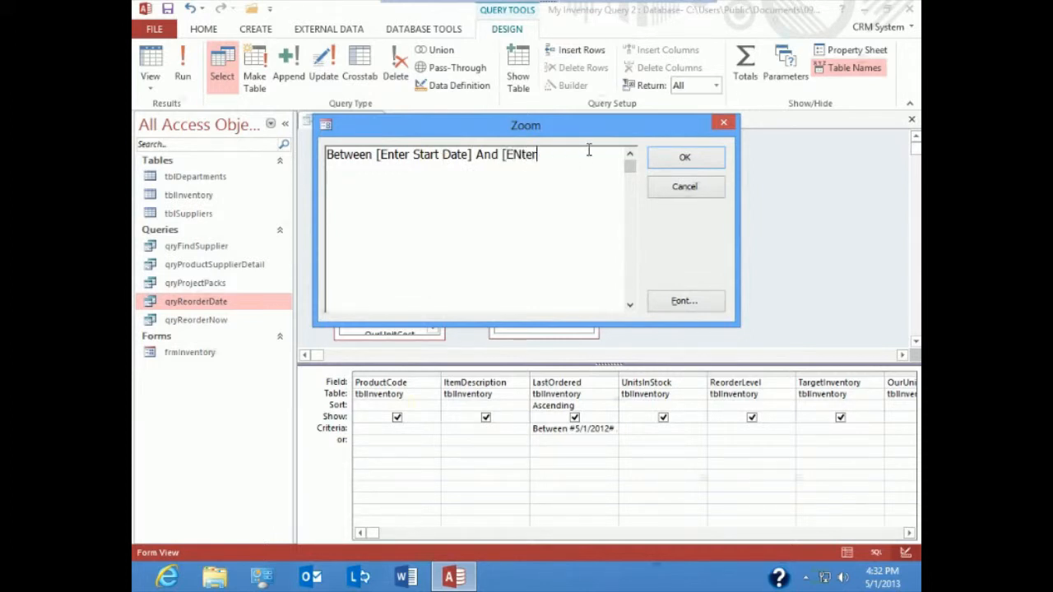
key("Backspace")
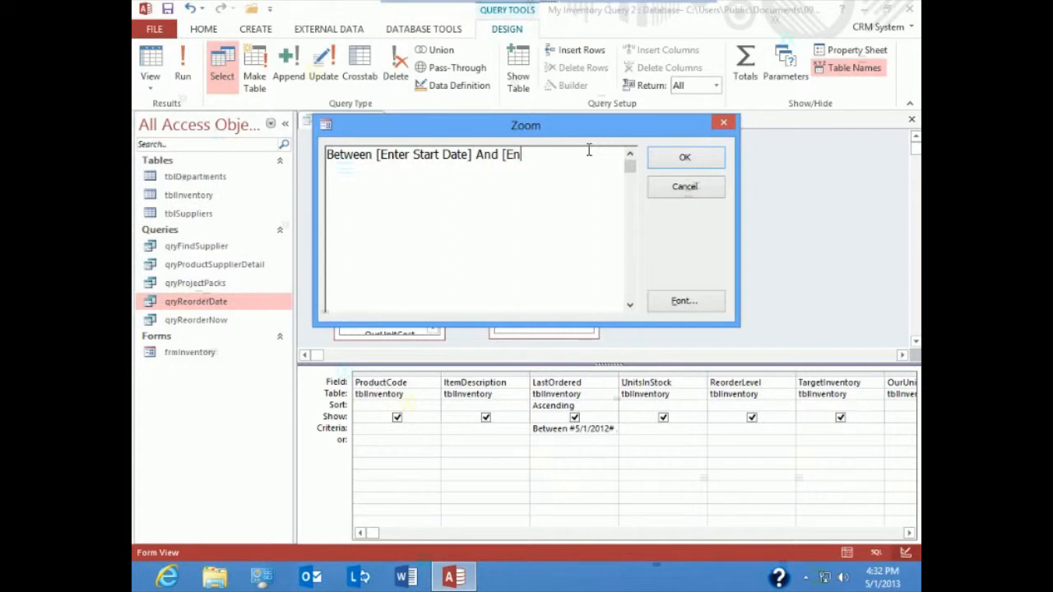
type("ter End Date]")
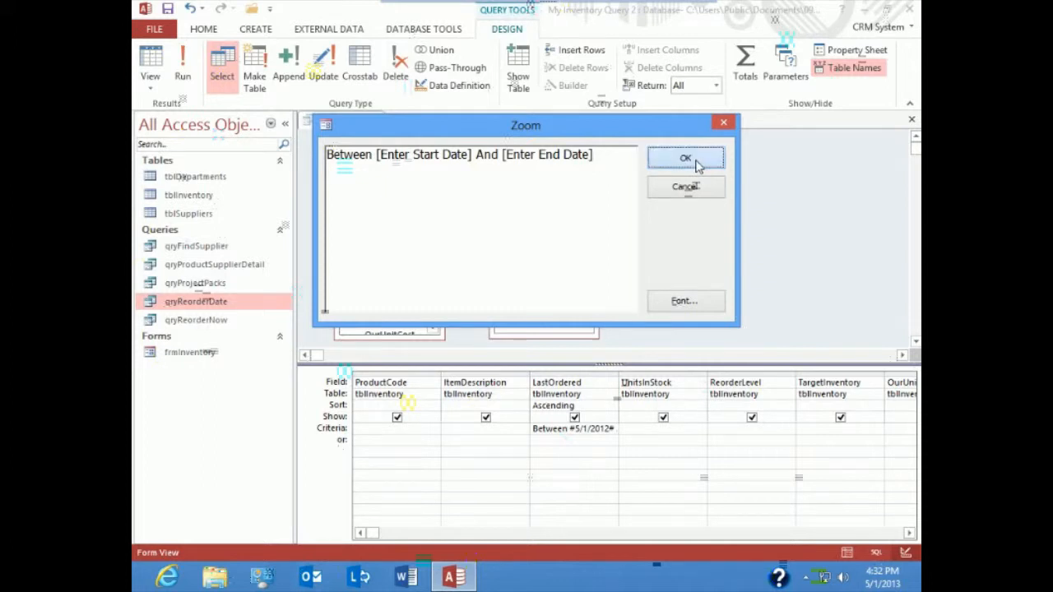
left_click(684, 158)
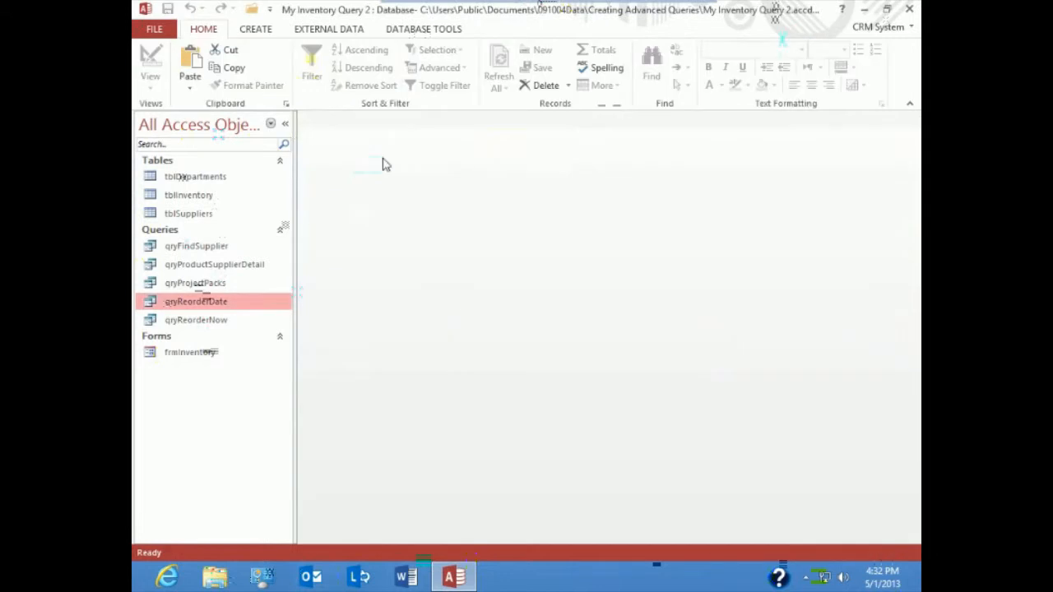
mouse_move(229, 163)
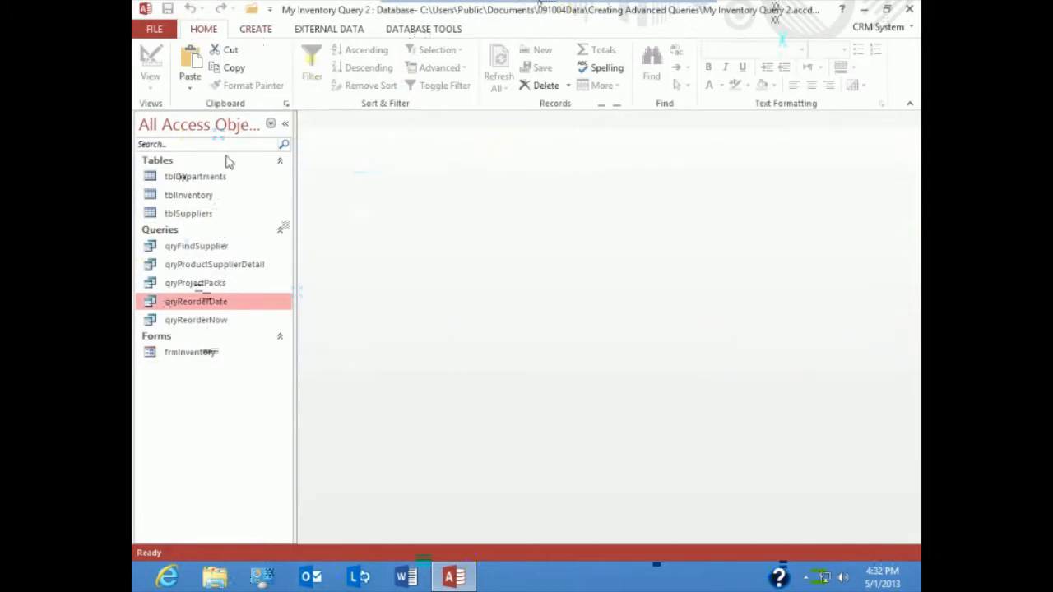
Run qryReorderDate with start 6/1/12 and end 6/30/12, returning 19 records dated 6/4/2012
double_click(195, 301)
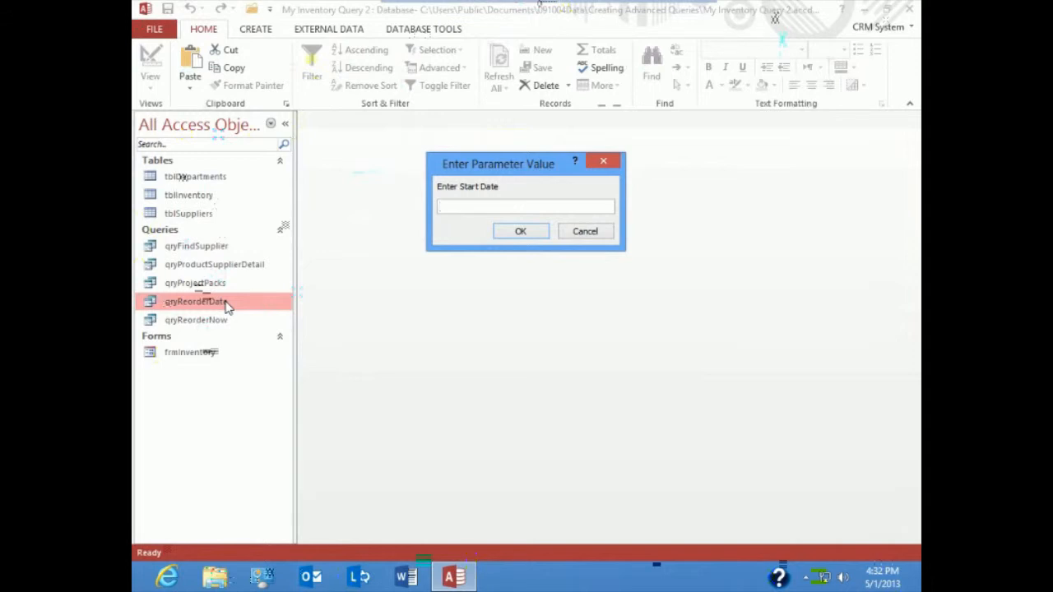
type("6/1/12")
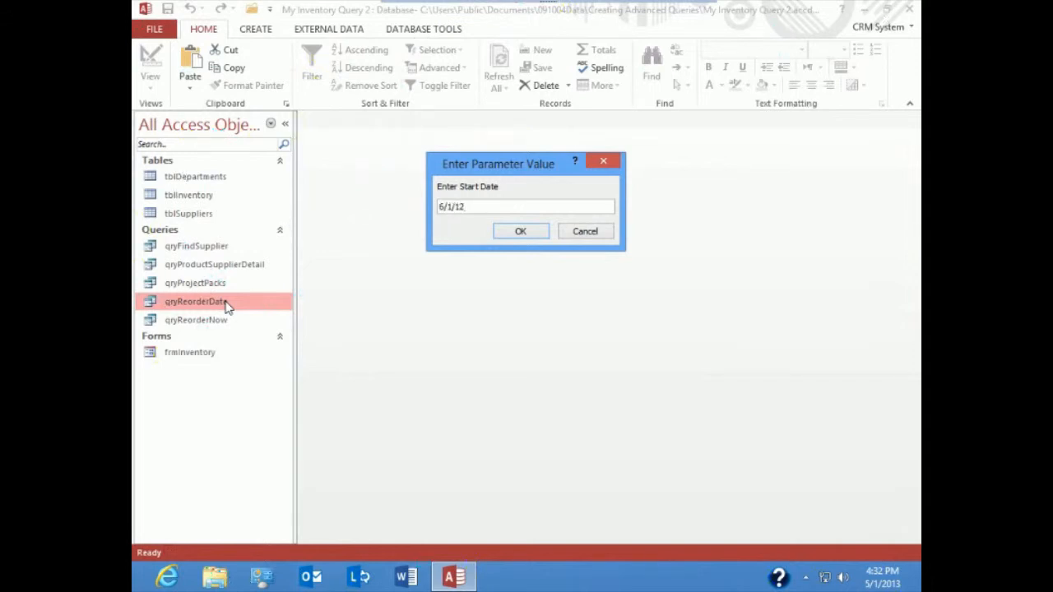
left_click(519, 230)
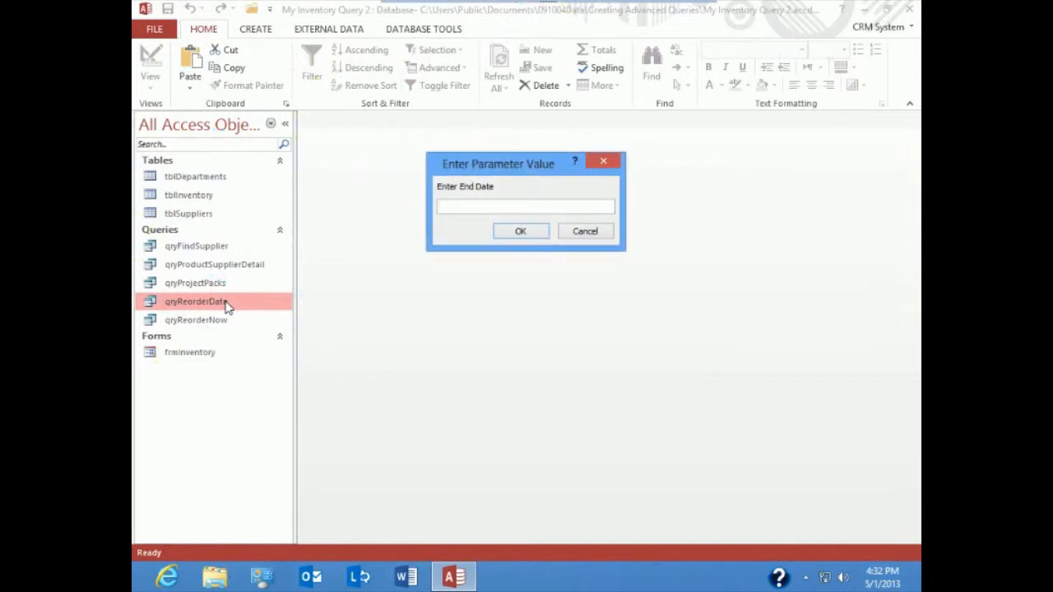
type("6/30/12")
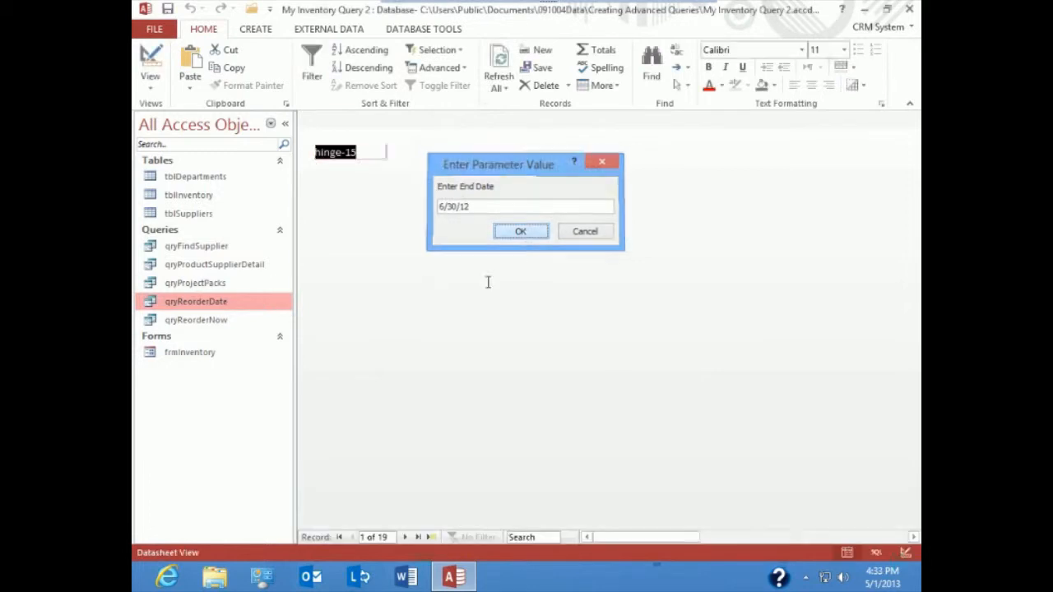
left_click(520, 231)
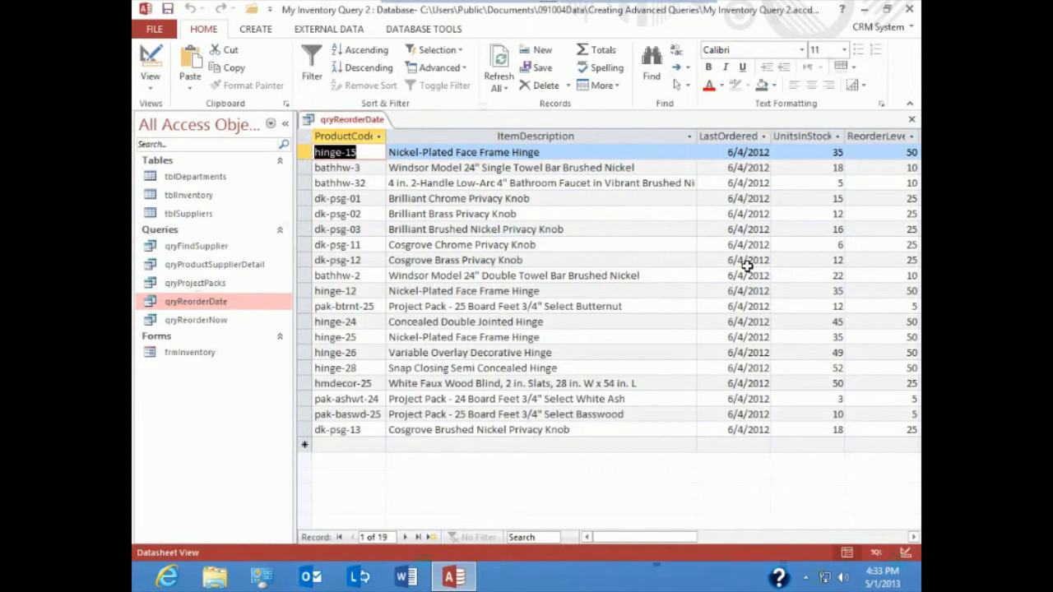
mouse_move(720, 379)
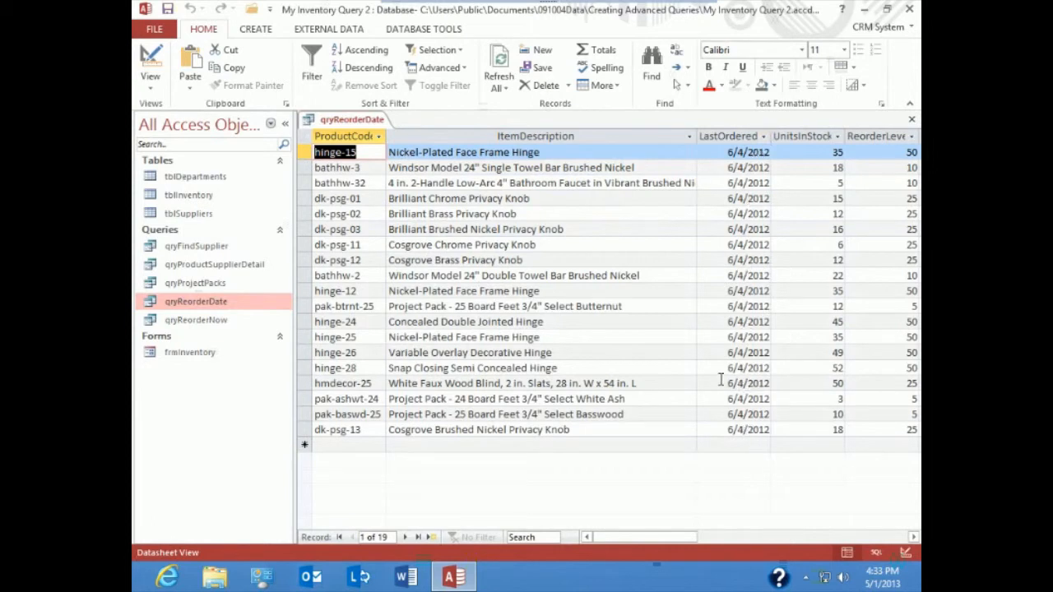